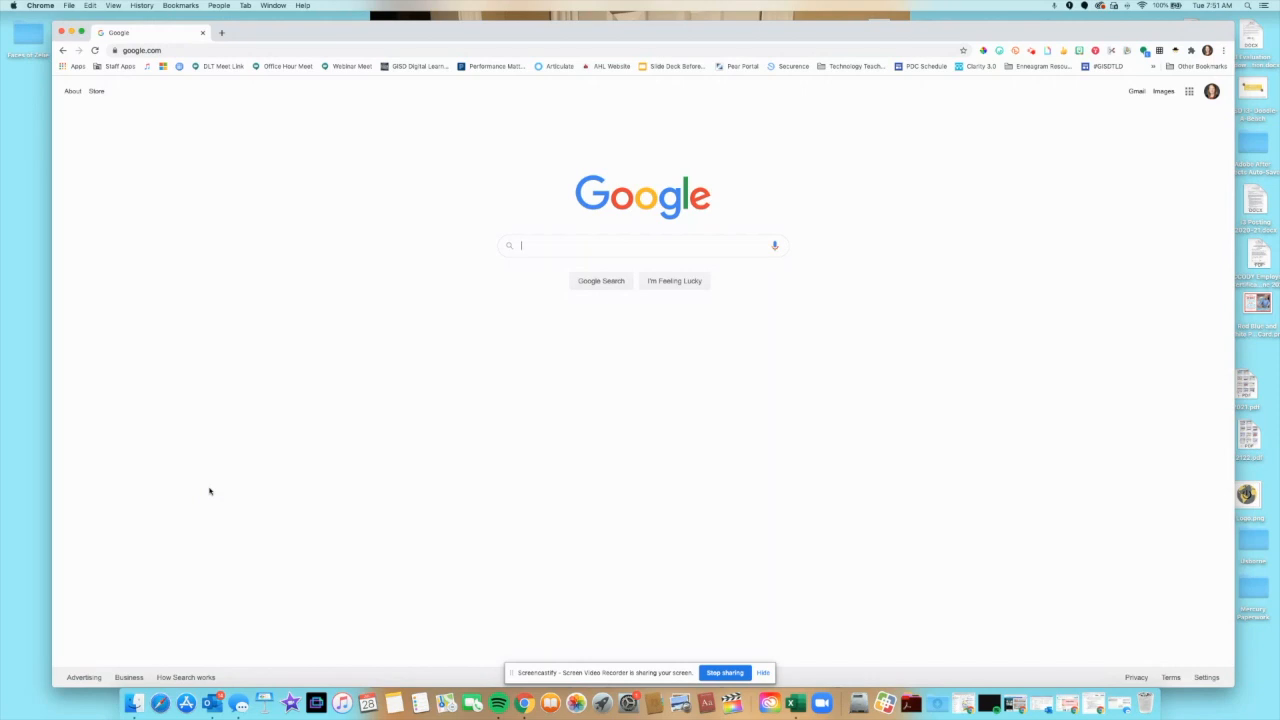
{"action": "mouse_move", "coordinate": [1195, 55]}
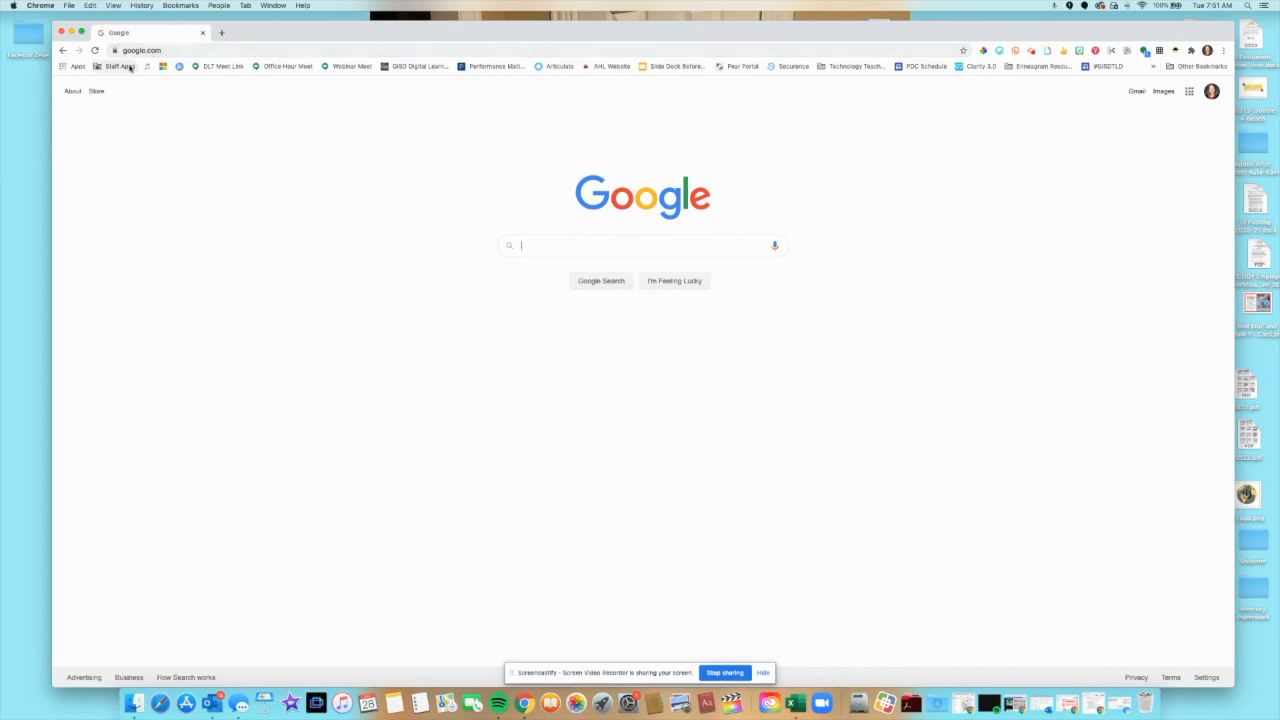
Step: Sign in to the district Canvas from the Staff Apps bookmark using the saved email and password
{"action": "left_click", "coordinate": [117, 66]}
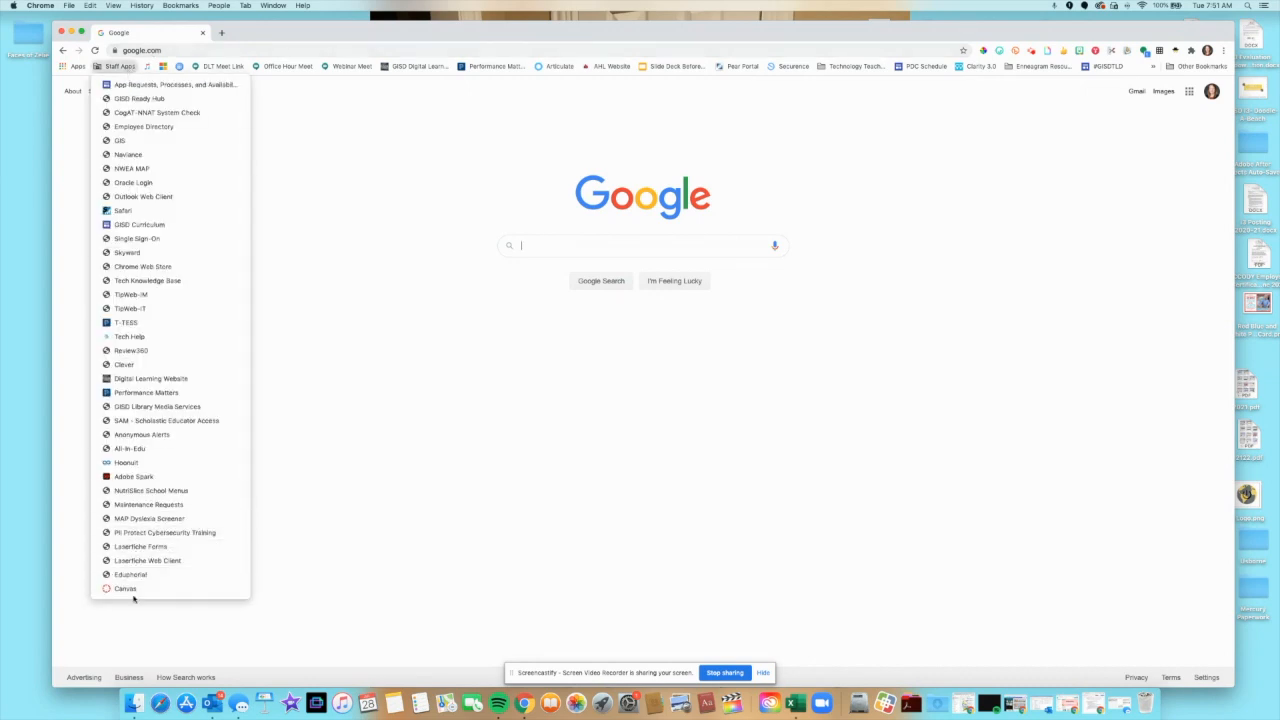
{"action": "left_click", "coordinate": [125, 588]}
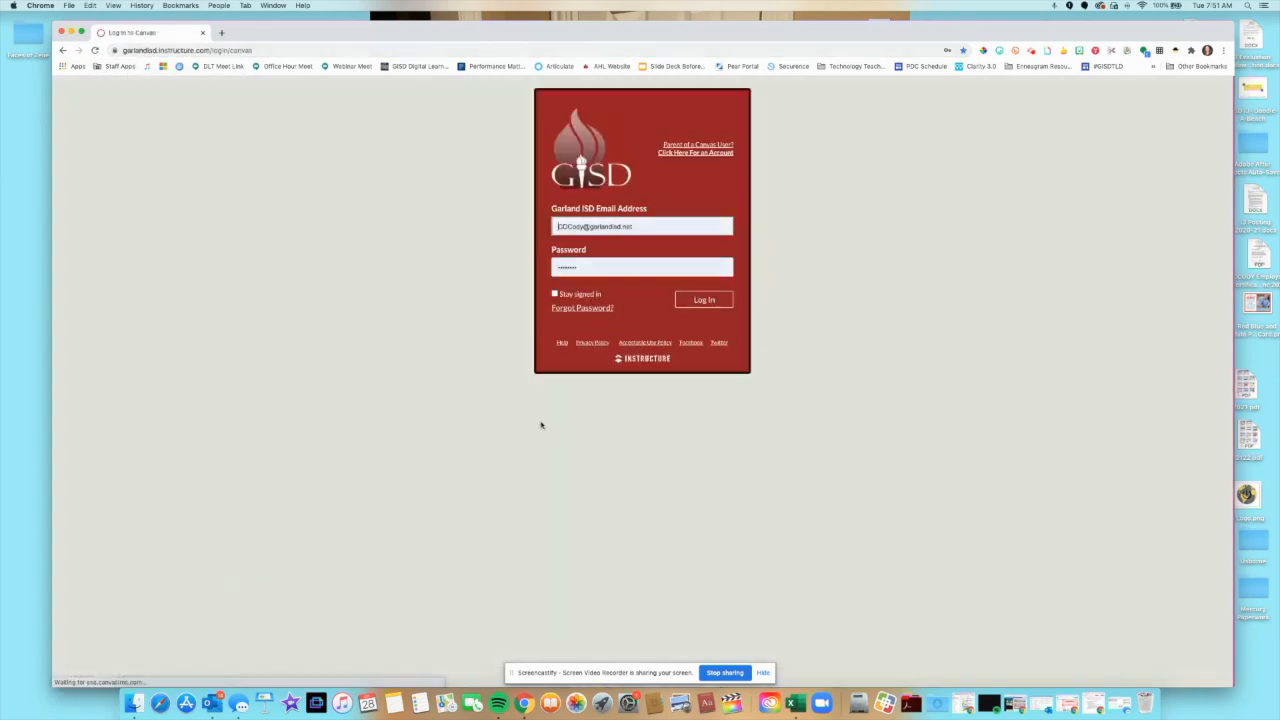
{"action": "left_click", "coordinate": [703, 300]}
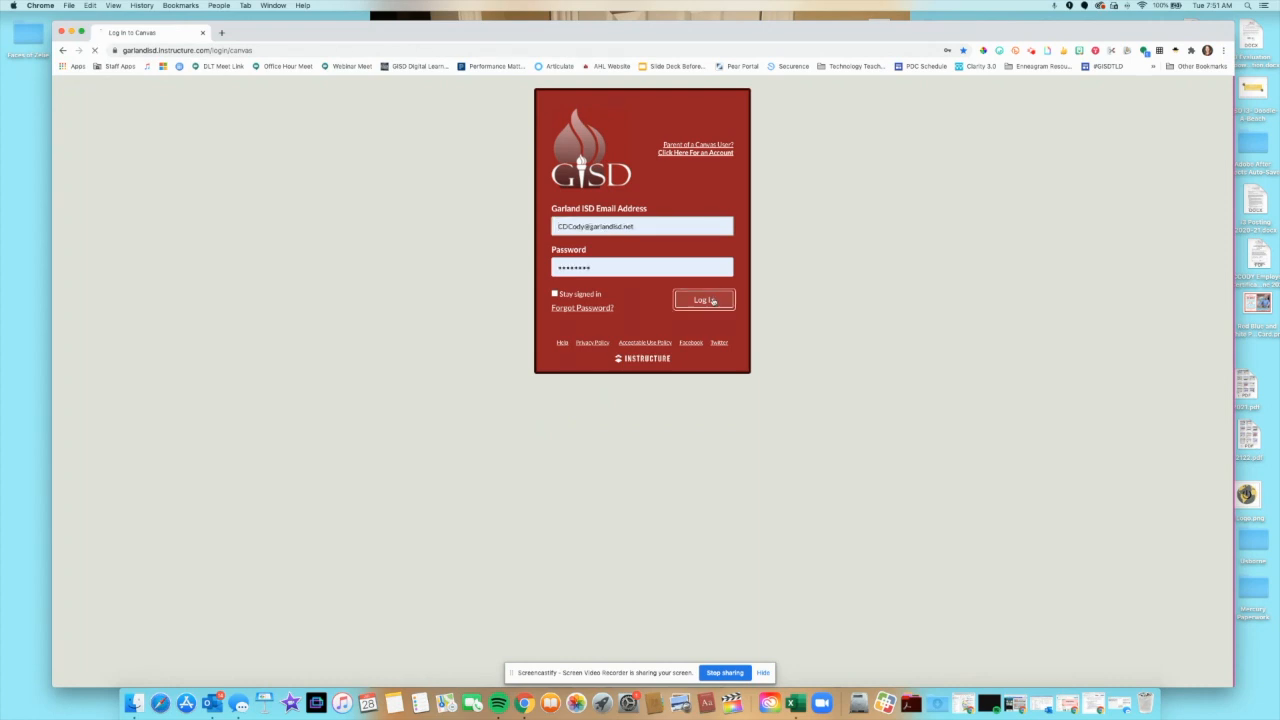
{"action": "left_click", "coordinate": [703, 299]}
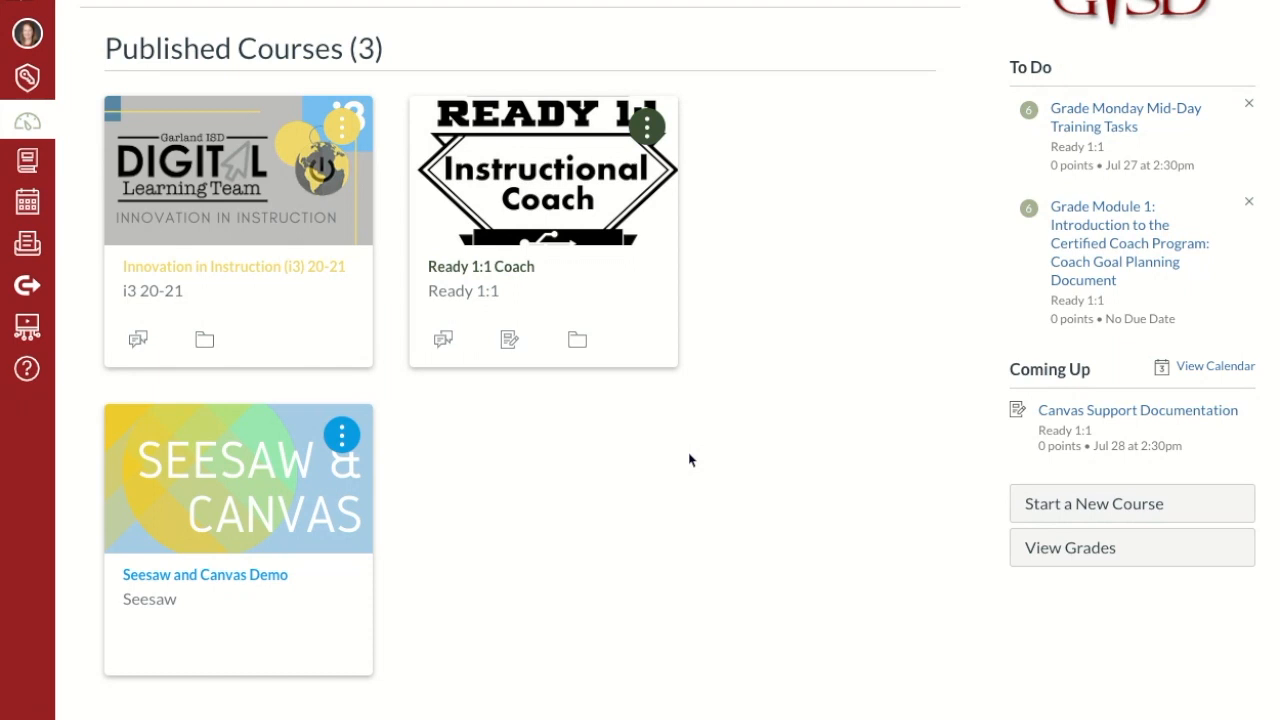
{"action": "mouse_move", "coordinate": [291, 484]}
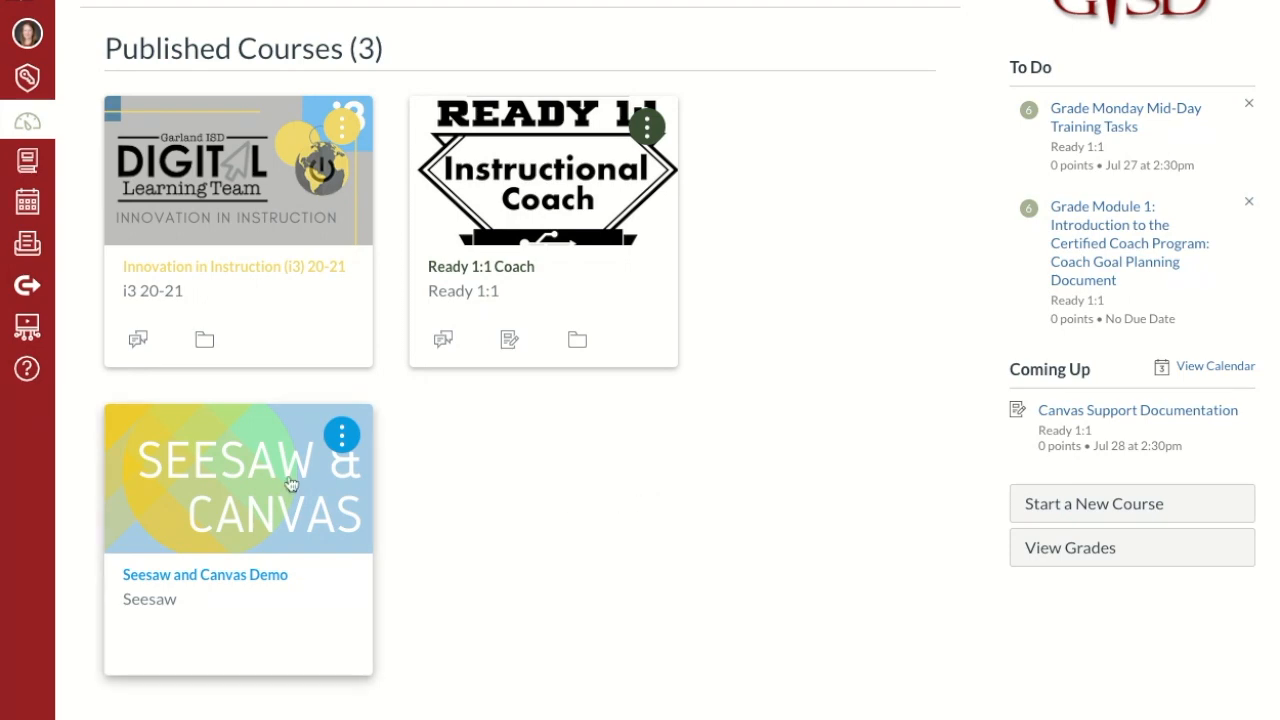
{"action": "mouse_move", "coordinate": [230, 497]}
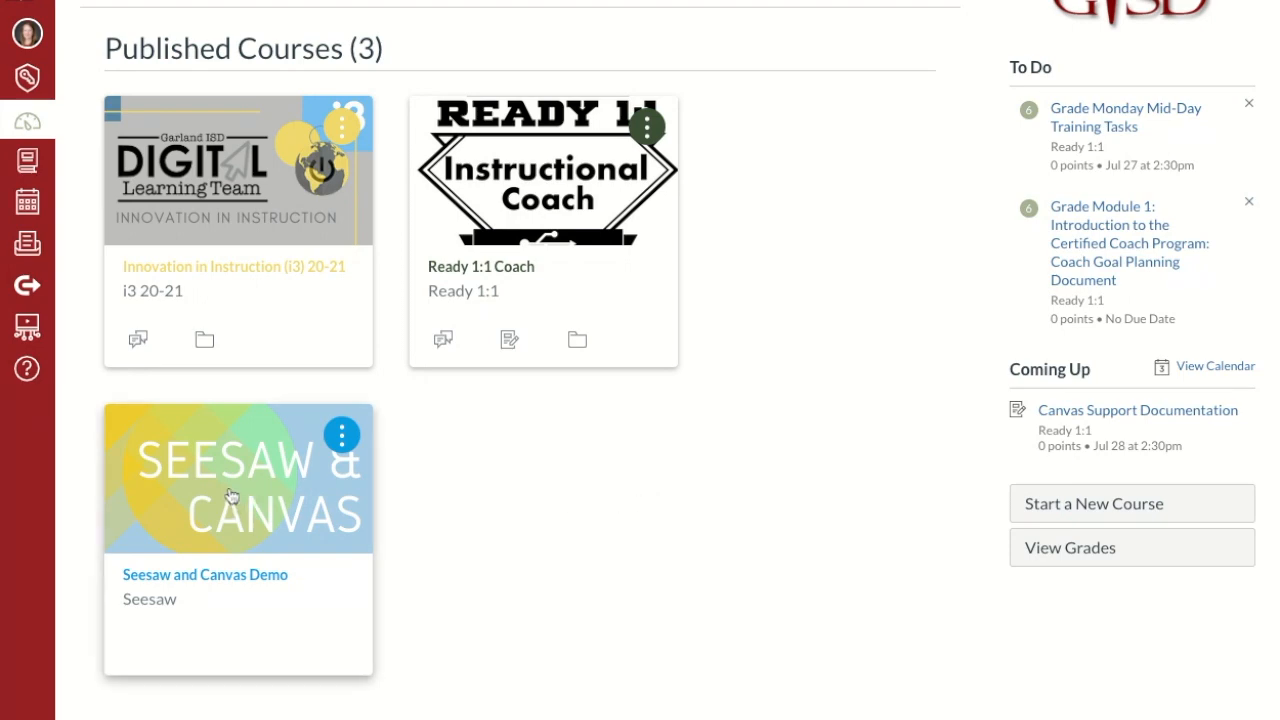
Step: Open the Seesaw and Canvas Demo course card on the Dashboard
{"action": "left_click", "coordinate": [205, 574]}
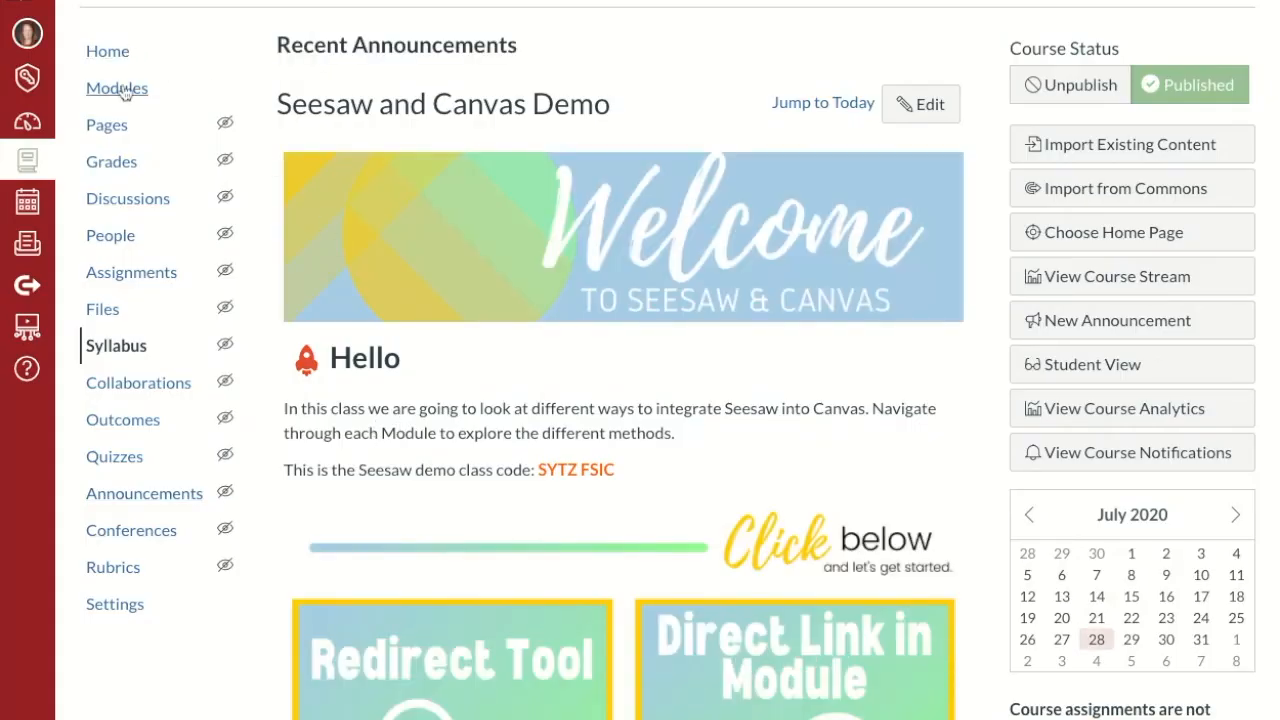
{"action": "mouse_move", "coordinate": [114, 604]}
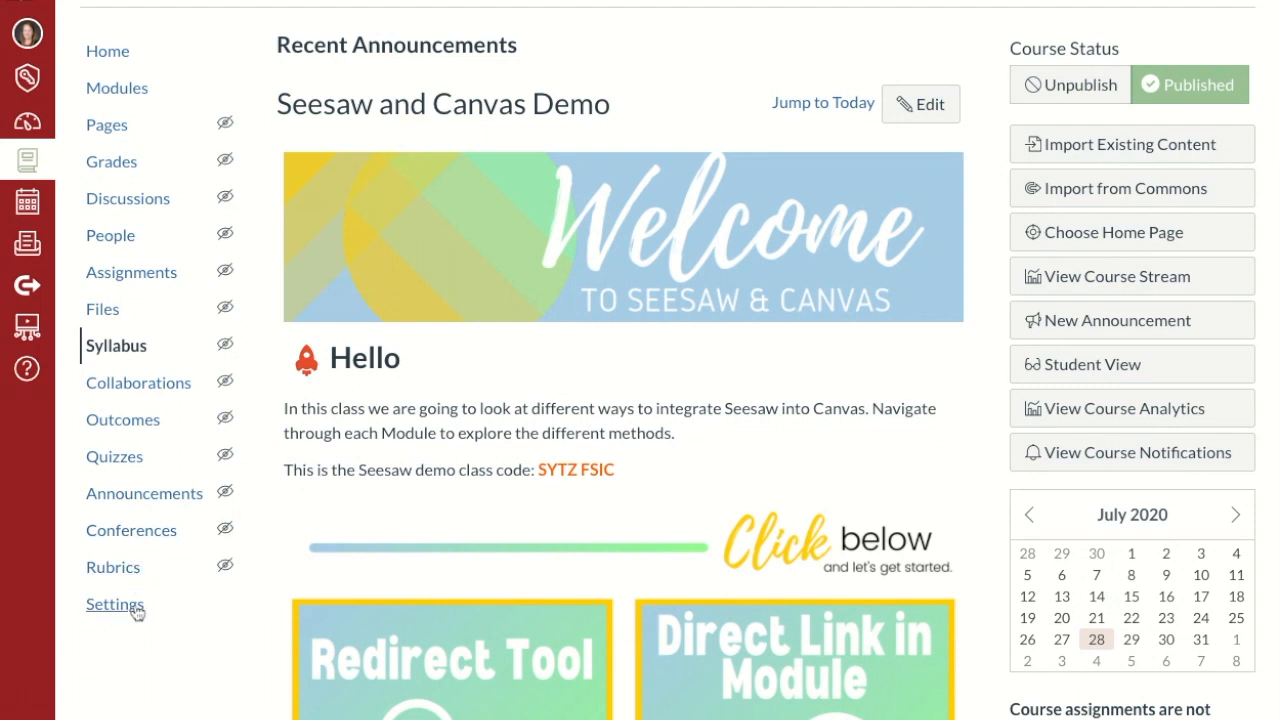
Step: In course Settings > Apps, filter for 'redirect' and open the Redirect Tool details
{"action": "left_click", "coordinate": [115, 604]}
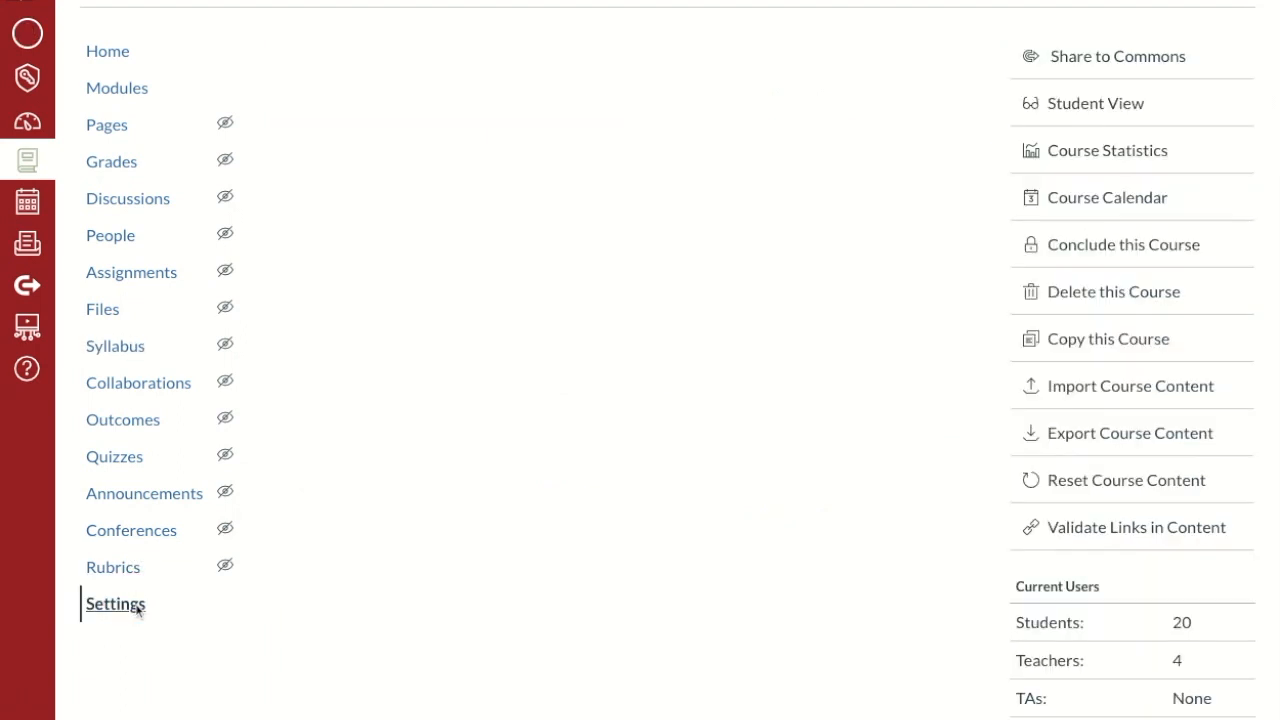
{"action": "left_click", "coordinate": [538, 52]}
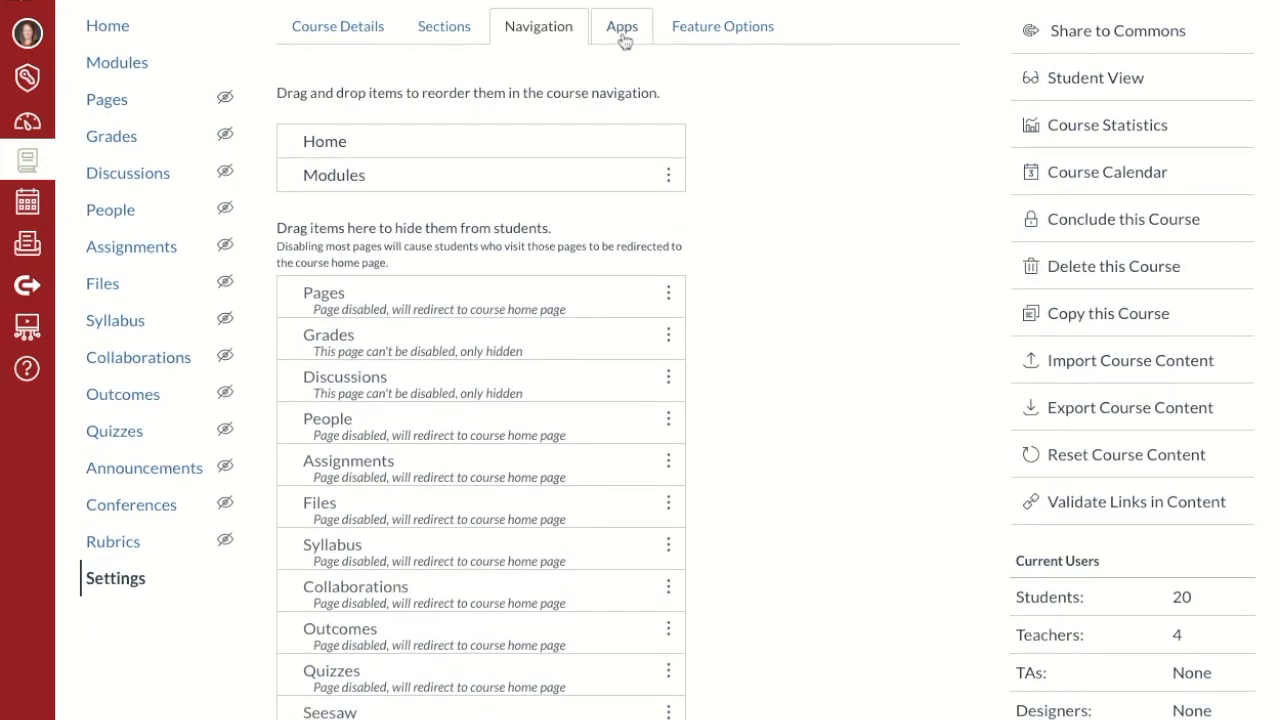
{"action": "left_click", "coordinate": [621, 26]}
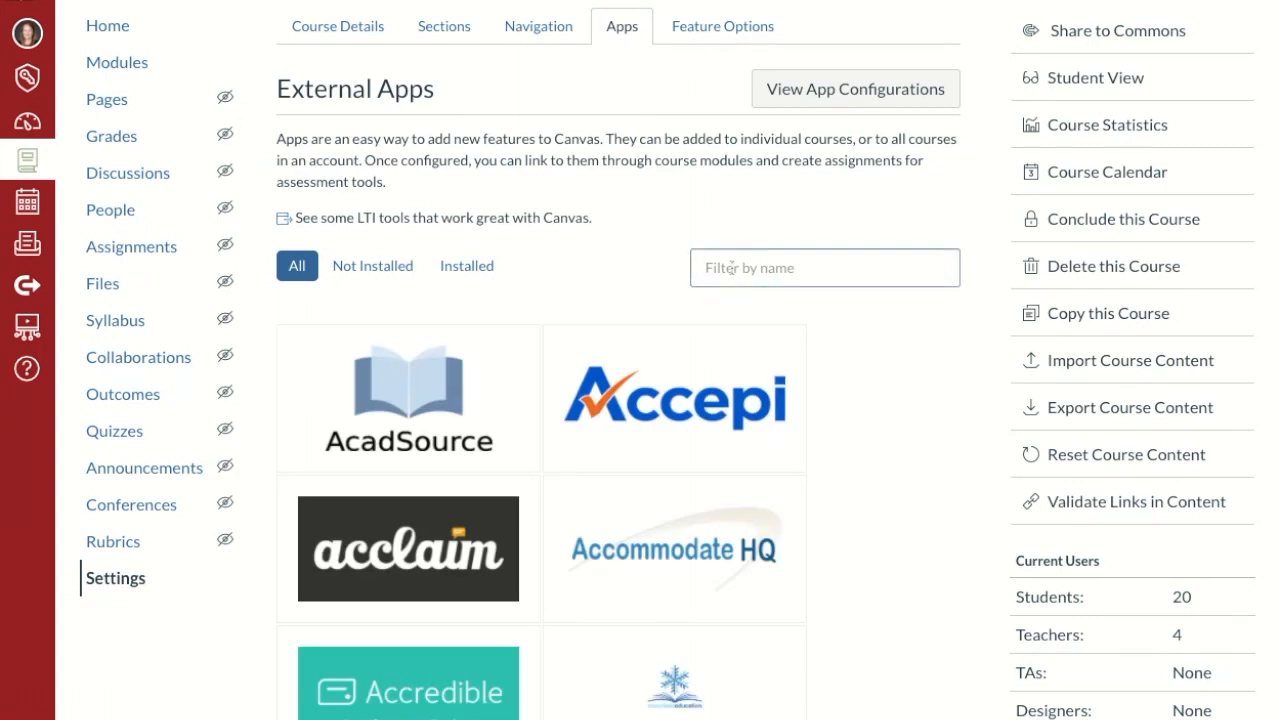
{"action": "type", "text": "redirect tool"}
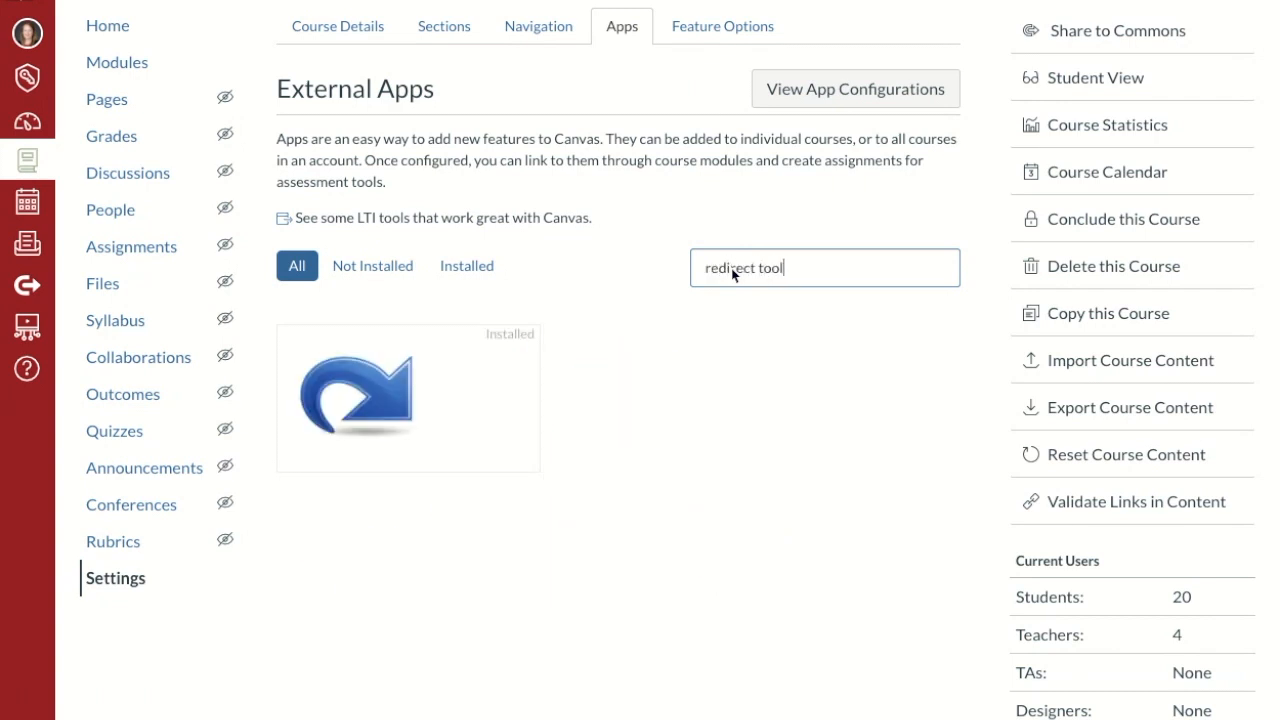
{"action": "left_click", "coordinate": [407, 397]}
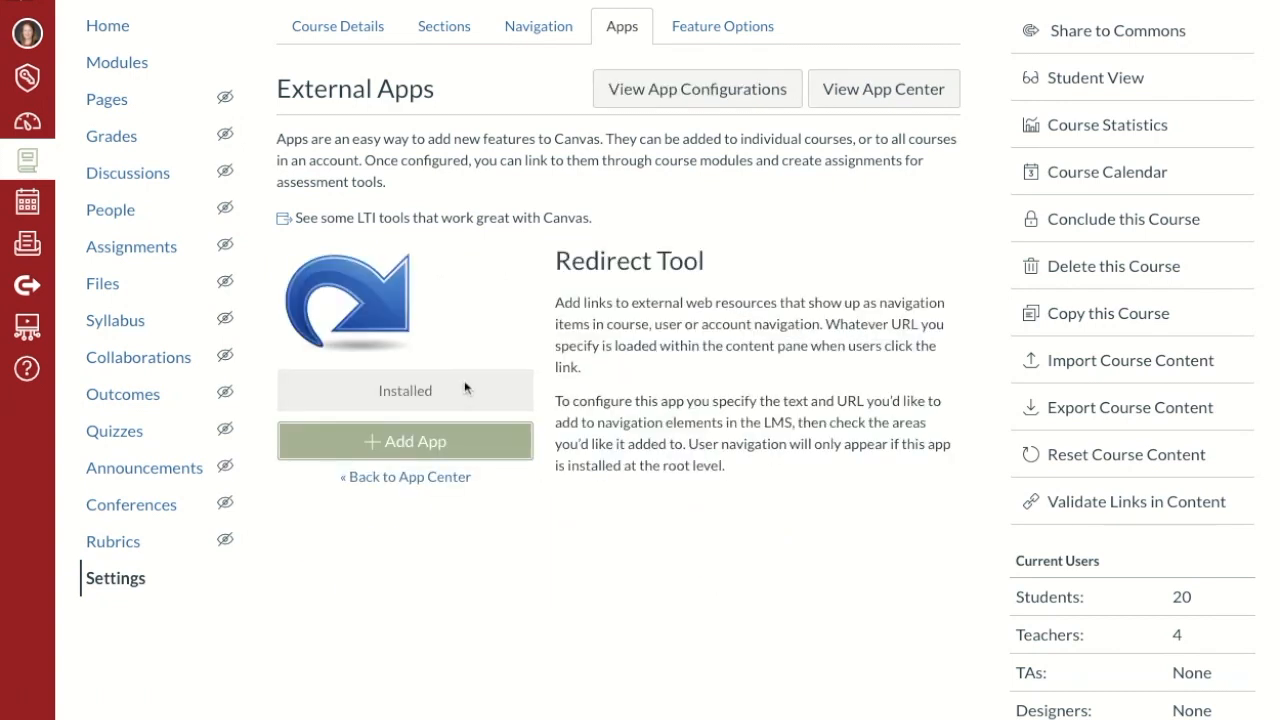
{"action": "mouse_move", "coordinate": [443, 277]}
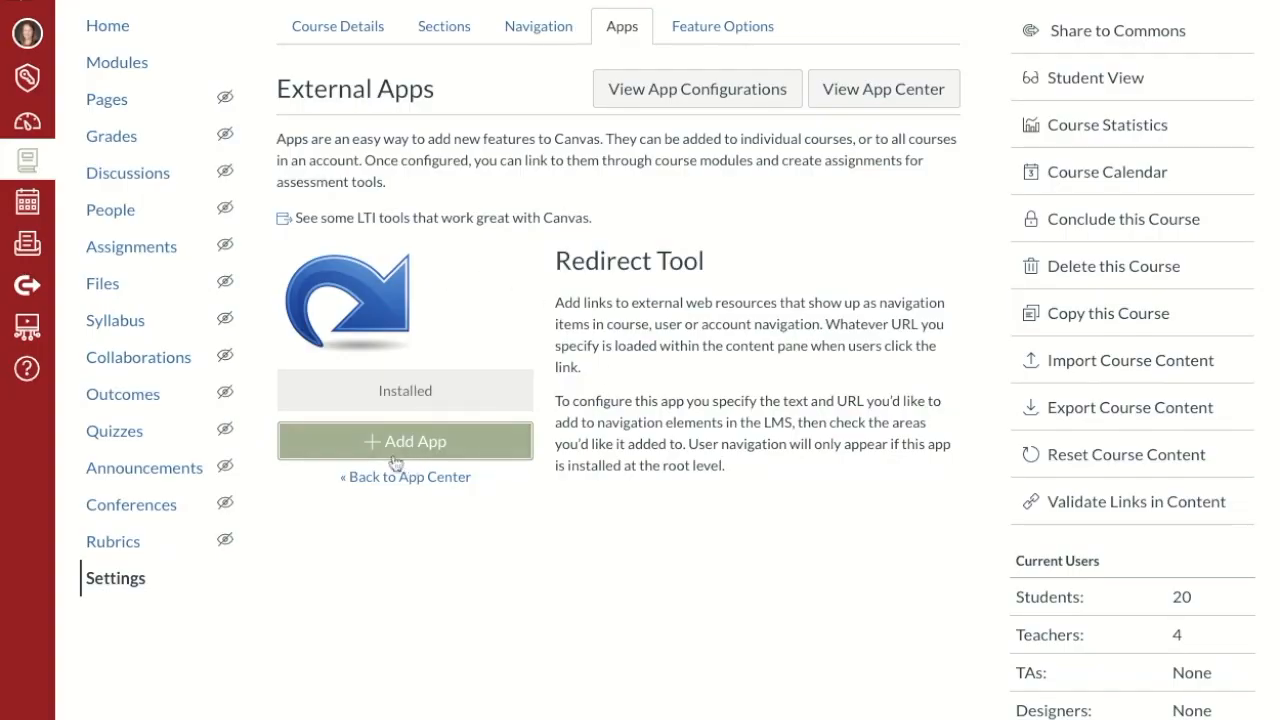
Step: Add Redirect Tool app 'Mobile App Seesaw Login' with the Seesaw redirect URL, shown in course navigation
{"action": "left_click", "coordinate": [405, 441]}
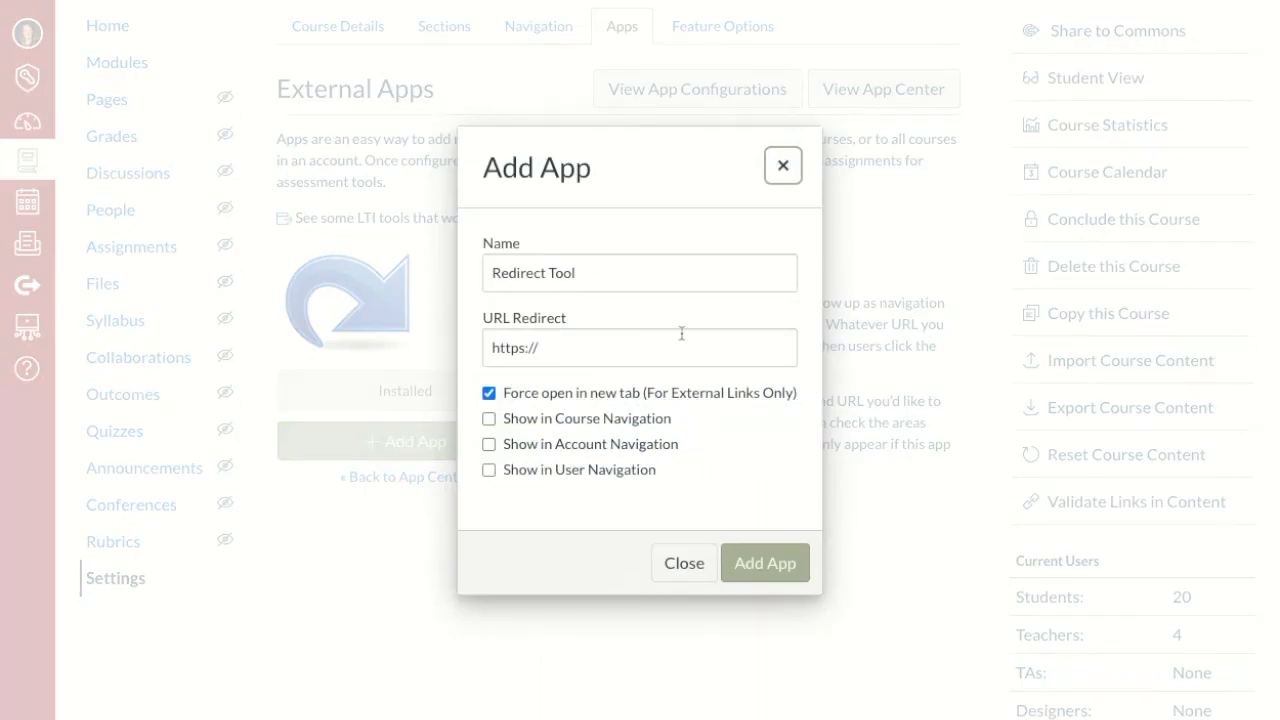
{"action": "mouse_move", "coordinate": [666, 306]}
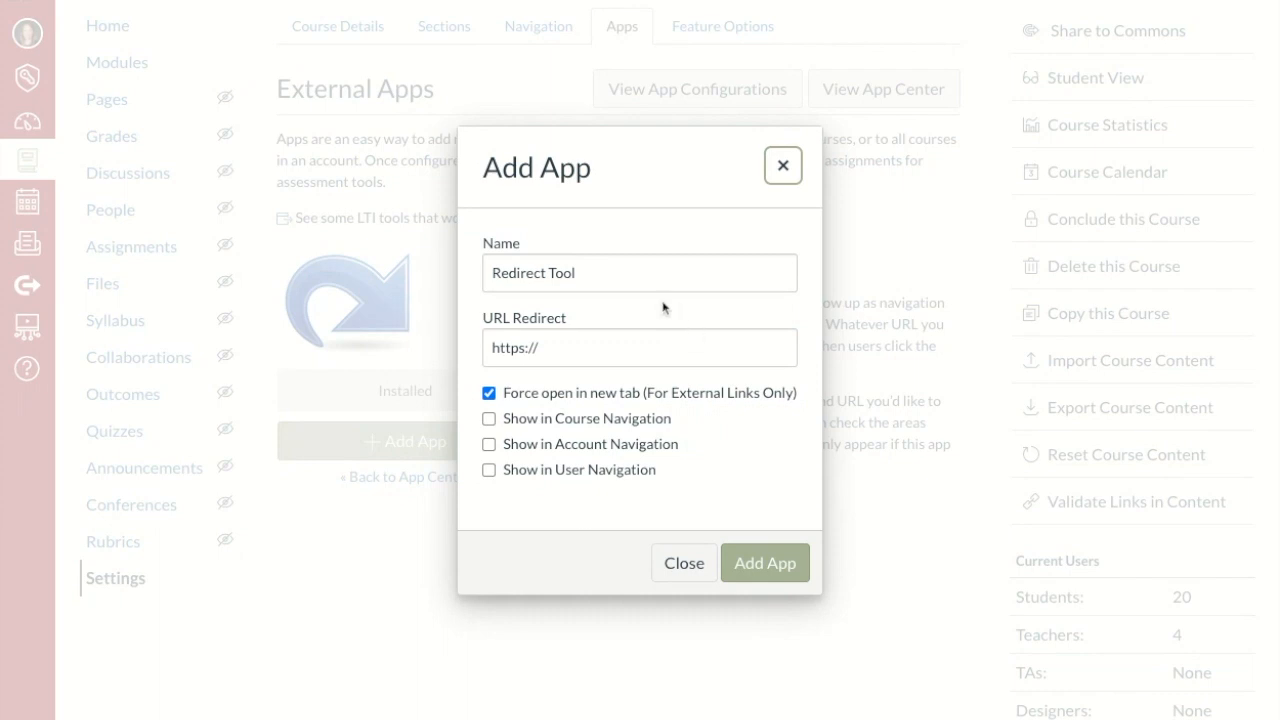
{"action": "mouse_move", "coordinate": [627, 321]}
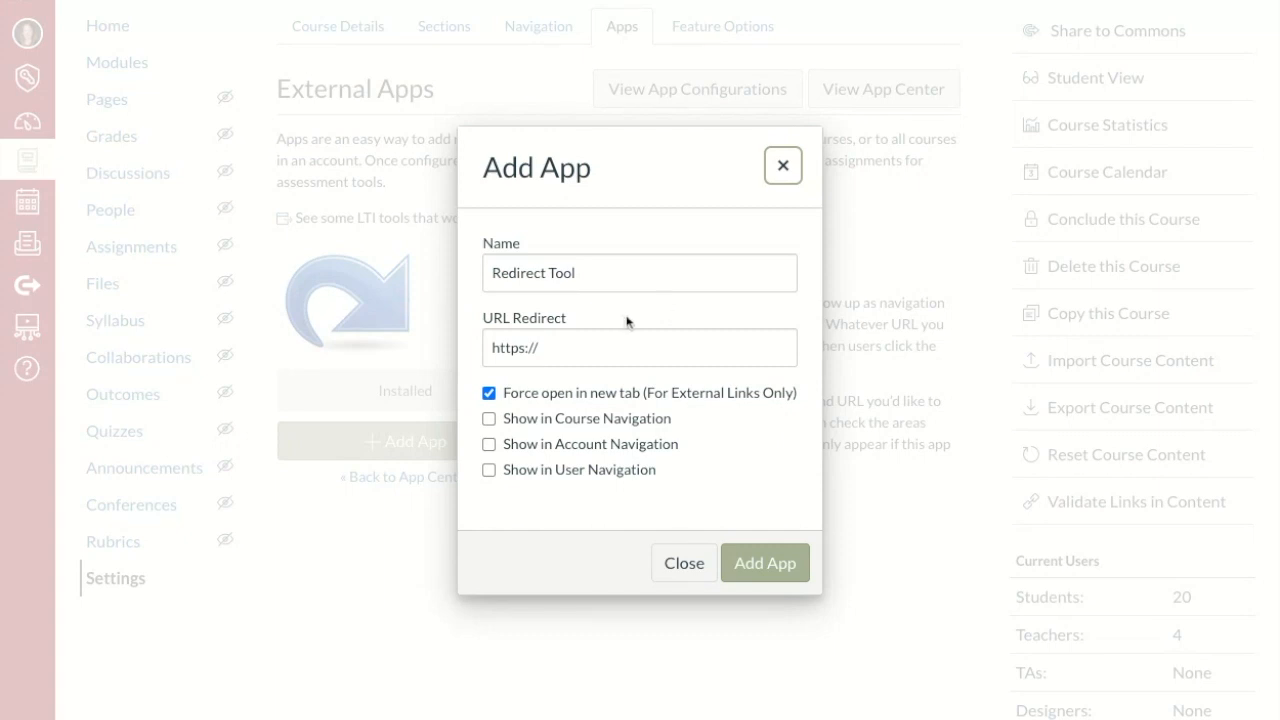
{"action": "mouse_move", "coordinate": [632, 305]}
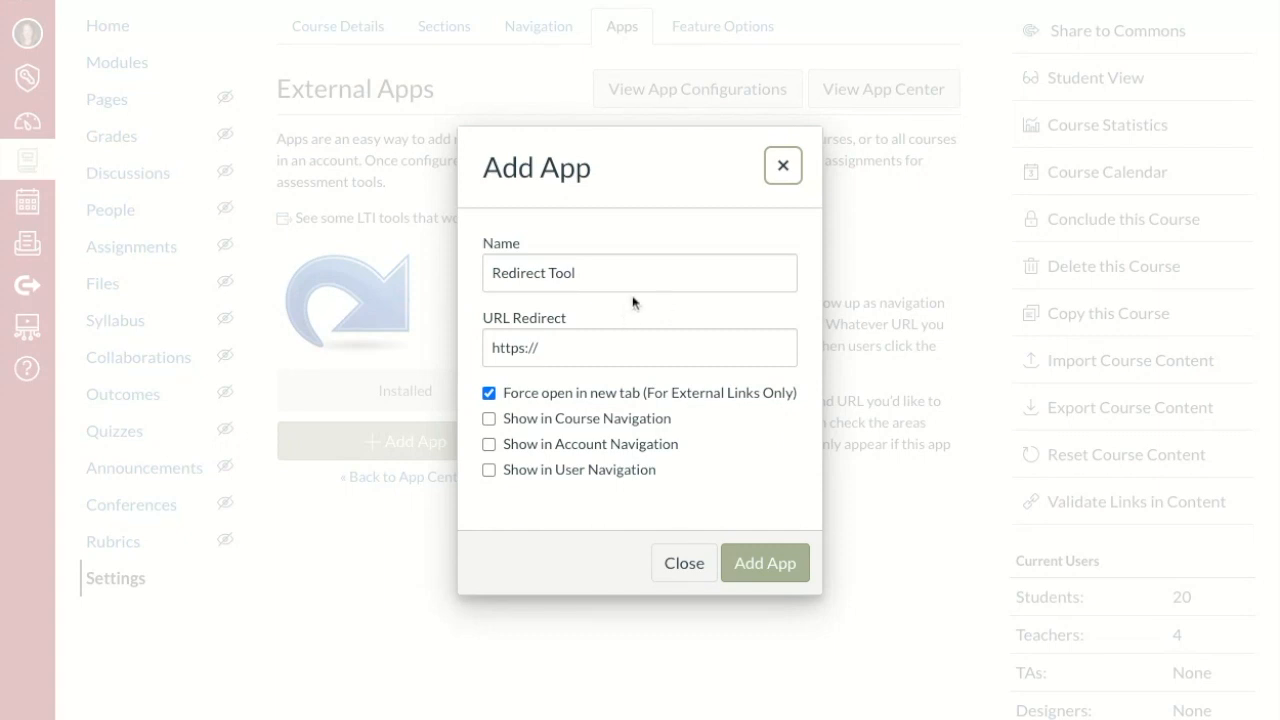
{"action": "left_click", "coordinate": [639, 272]}
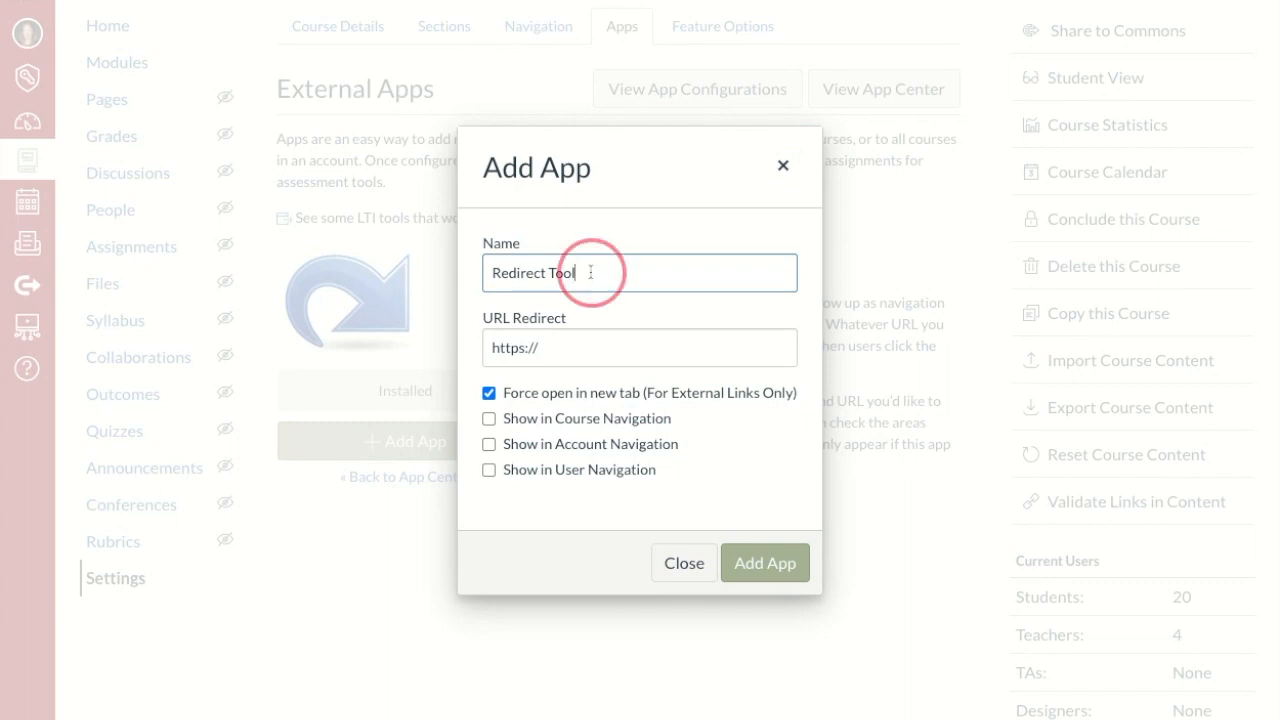
{"action": "type", "text": "Mobile App Seesa"}
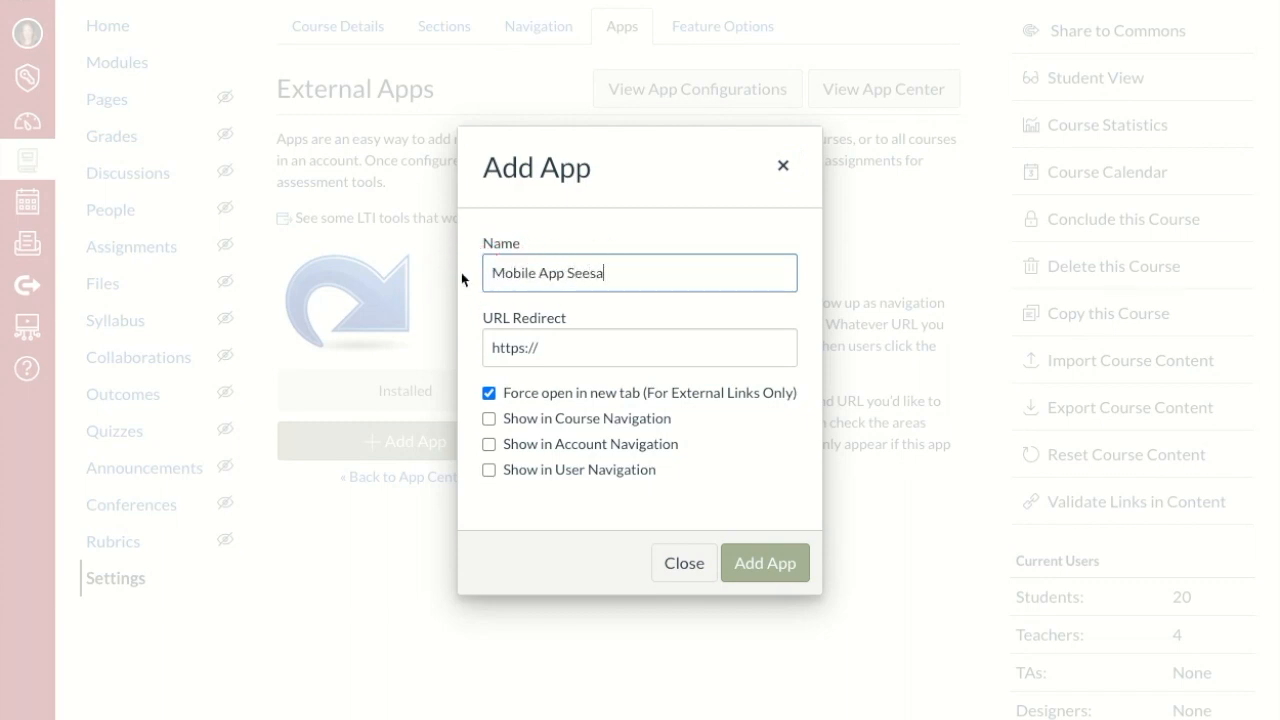
{"action": "type", "text": "w Login"}
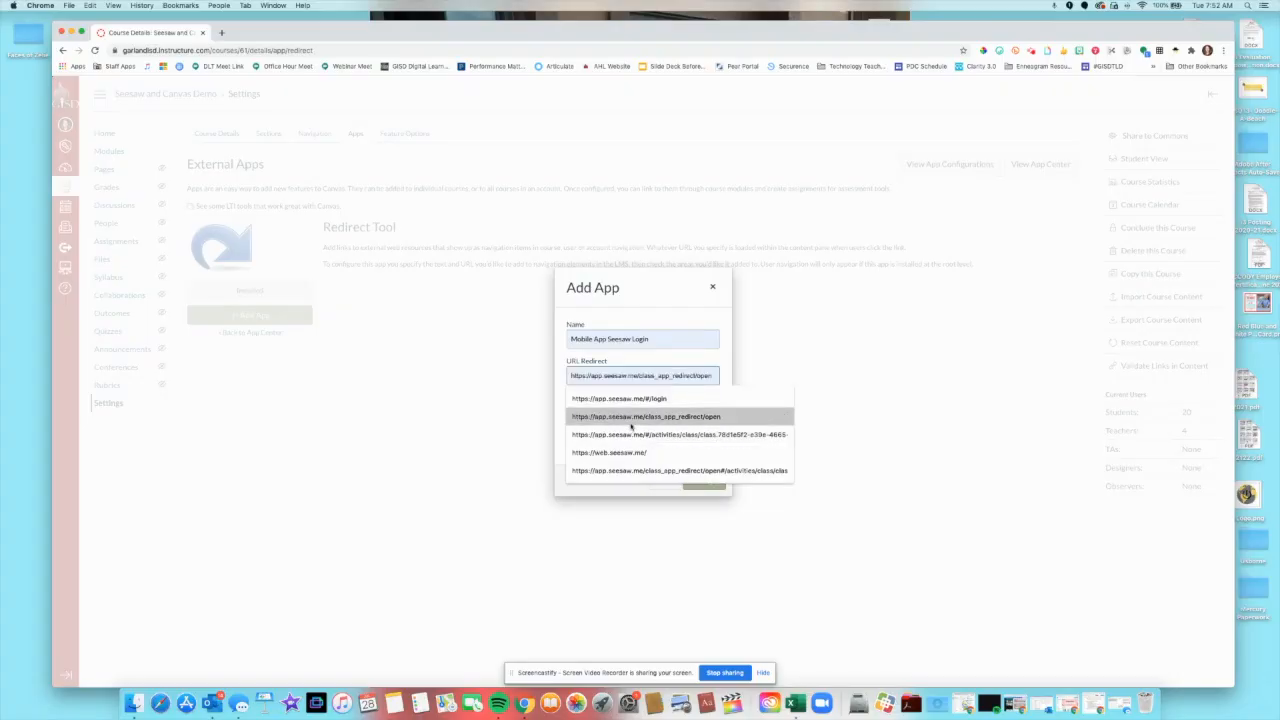
{"action": "left_click", "coordinate": [645, 416]}
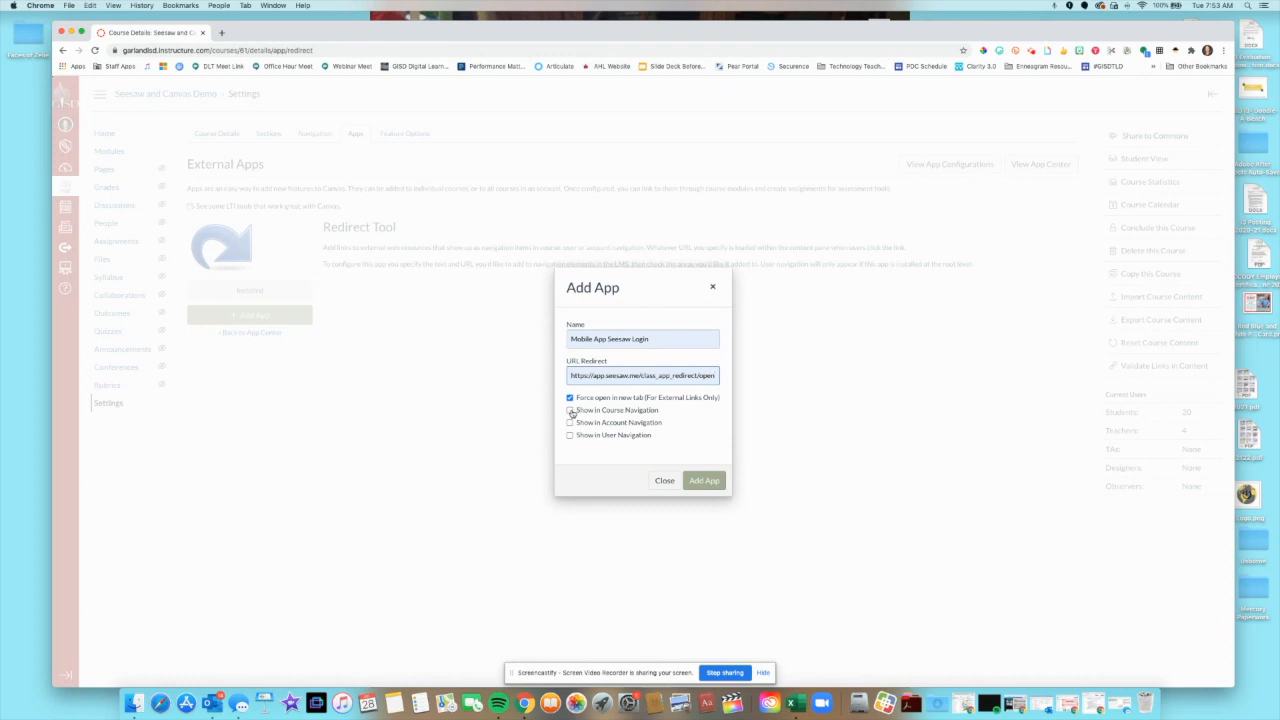
{"action": "left_click", "coordinate": [570, 410]}
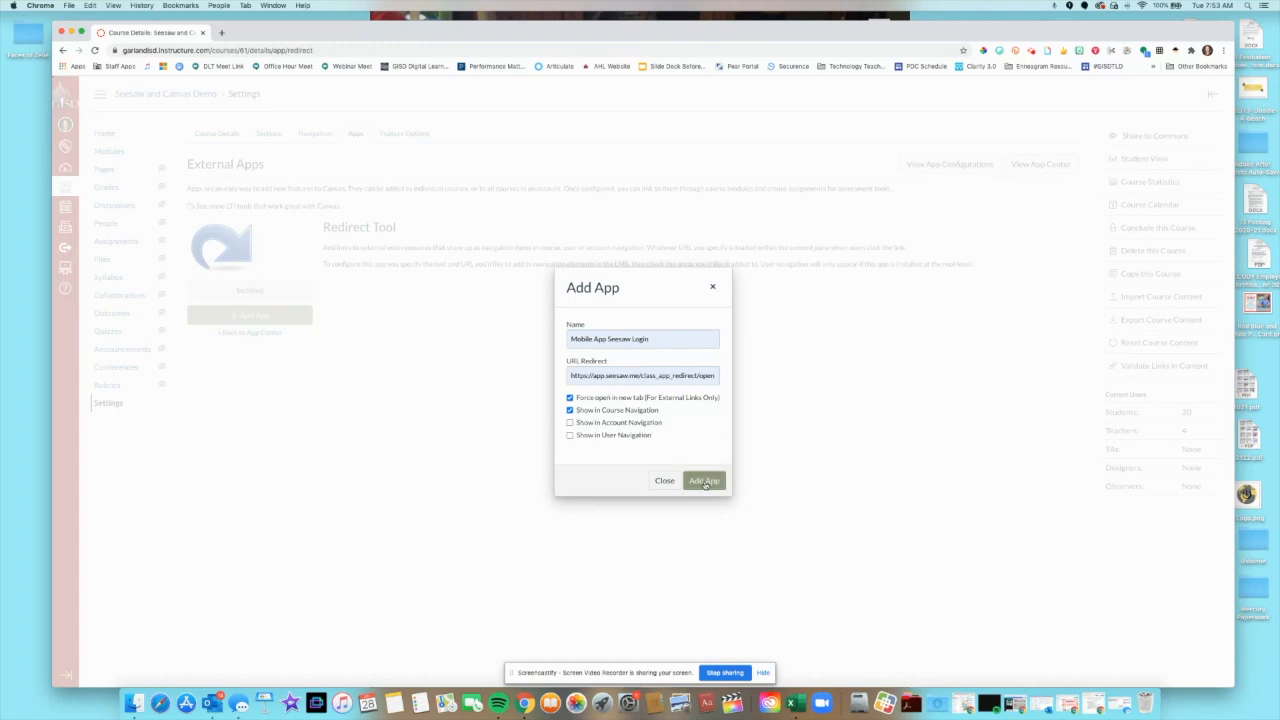
{"action": "left_click", "coordinate": [704, 481]}
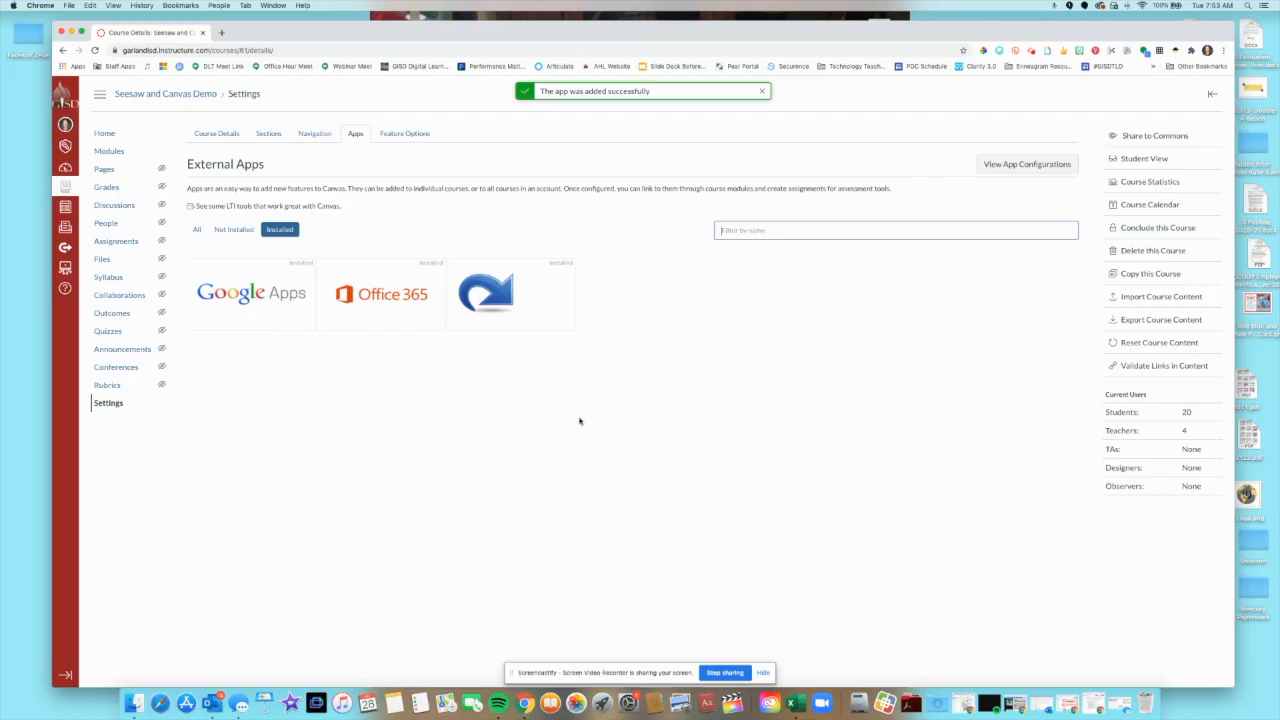
{"action": "mouse_move", "coordinate": [510, 293]}
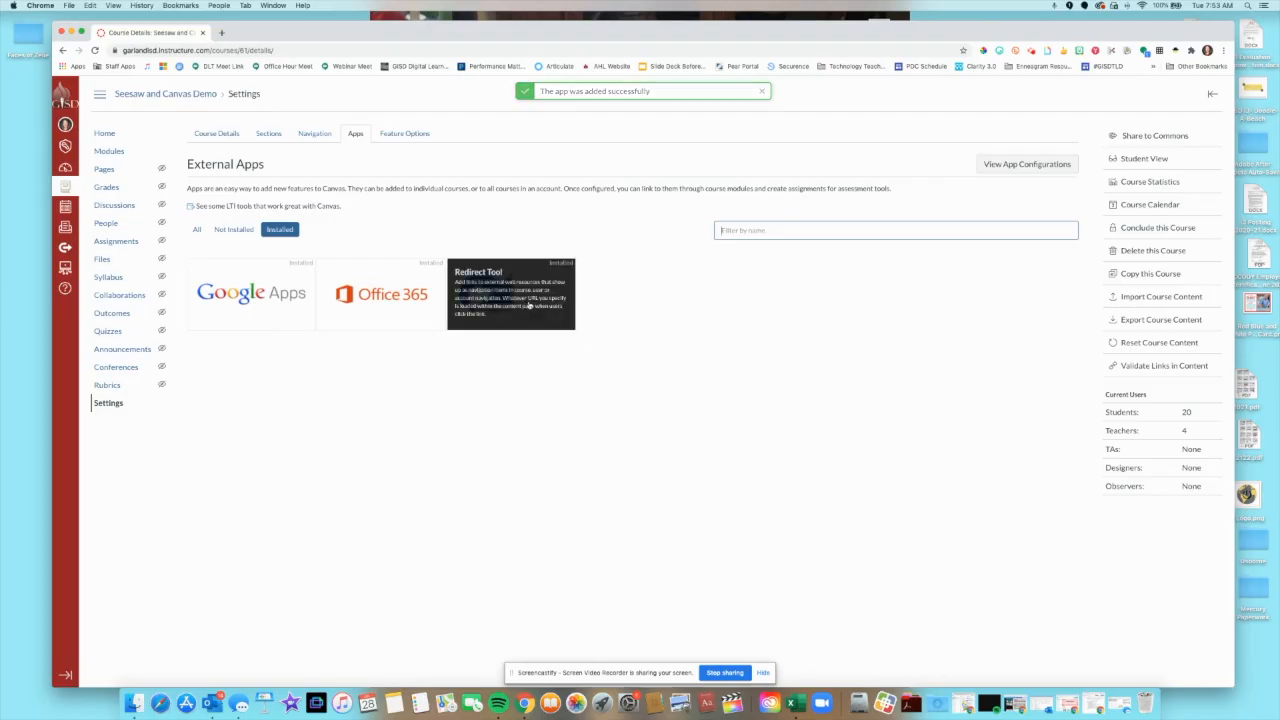
{"action": "left_click", "coordinate": [511, 293]}
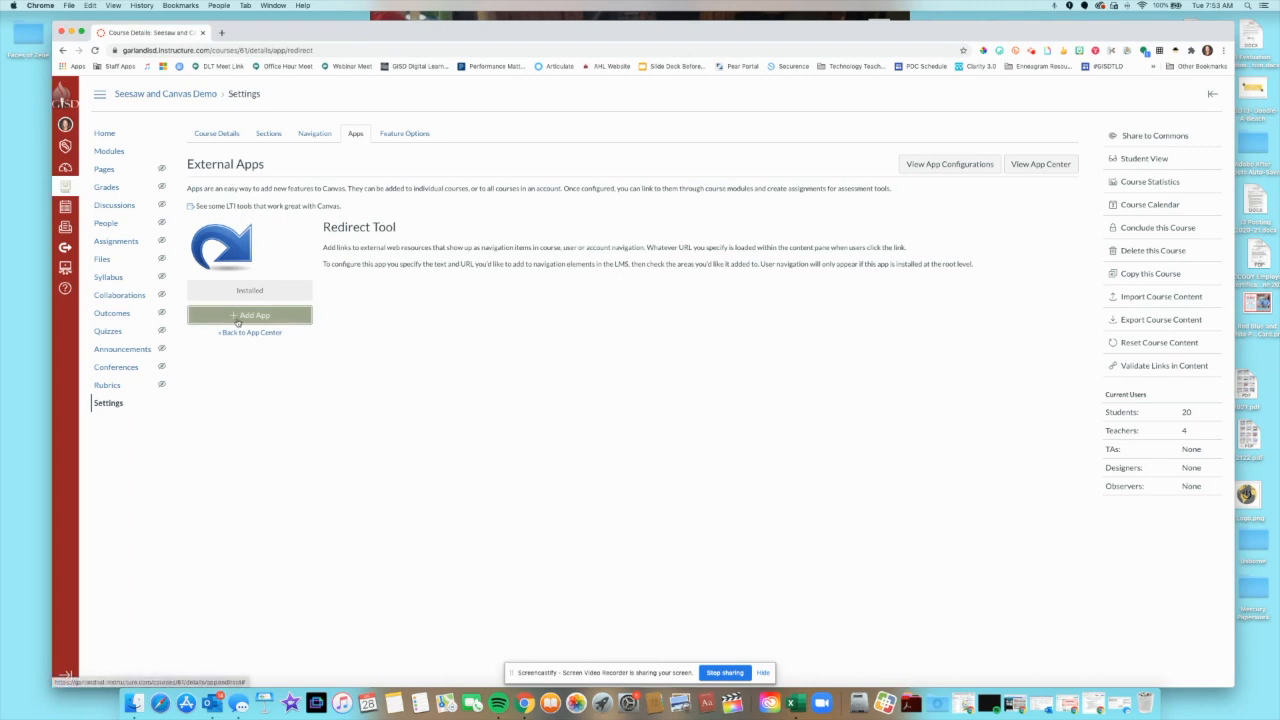
{"action": "left_click", "coordinate": [250, 315]}
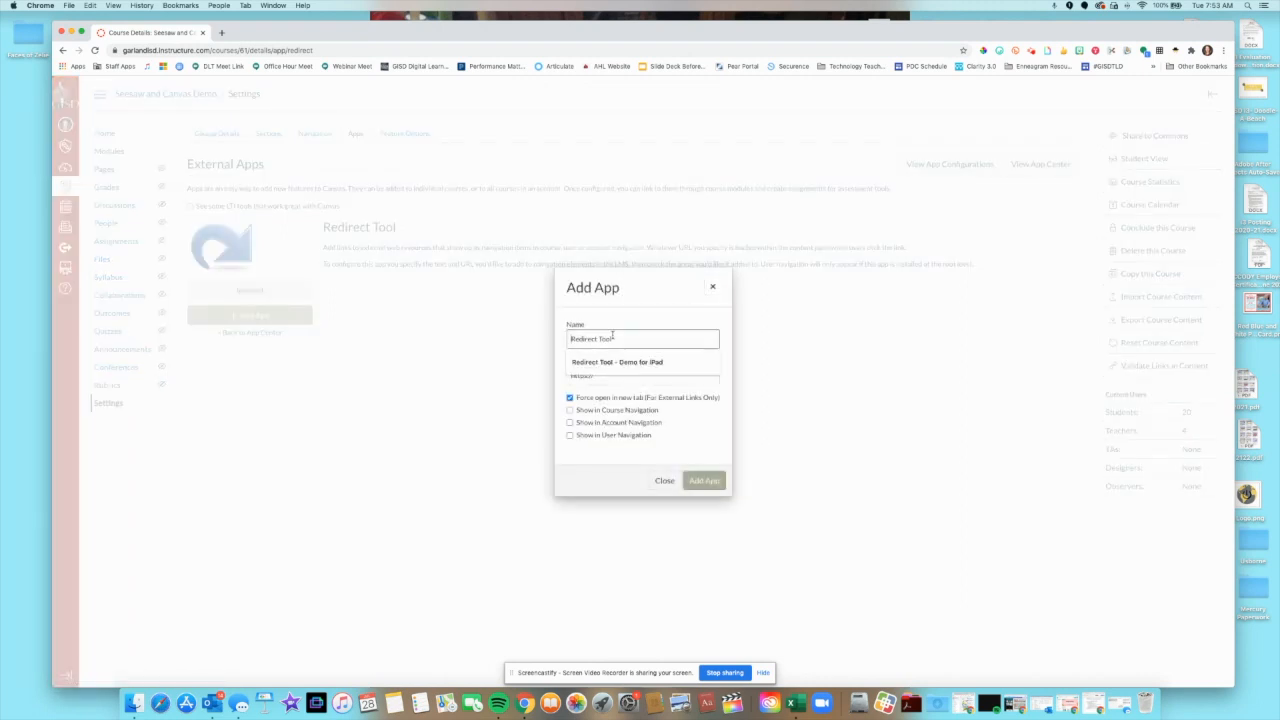
{"action": "type", "text": "Web Browser Seesaw Login"}
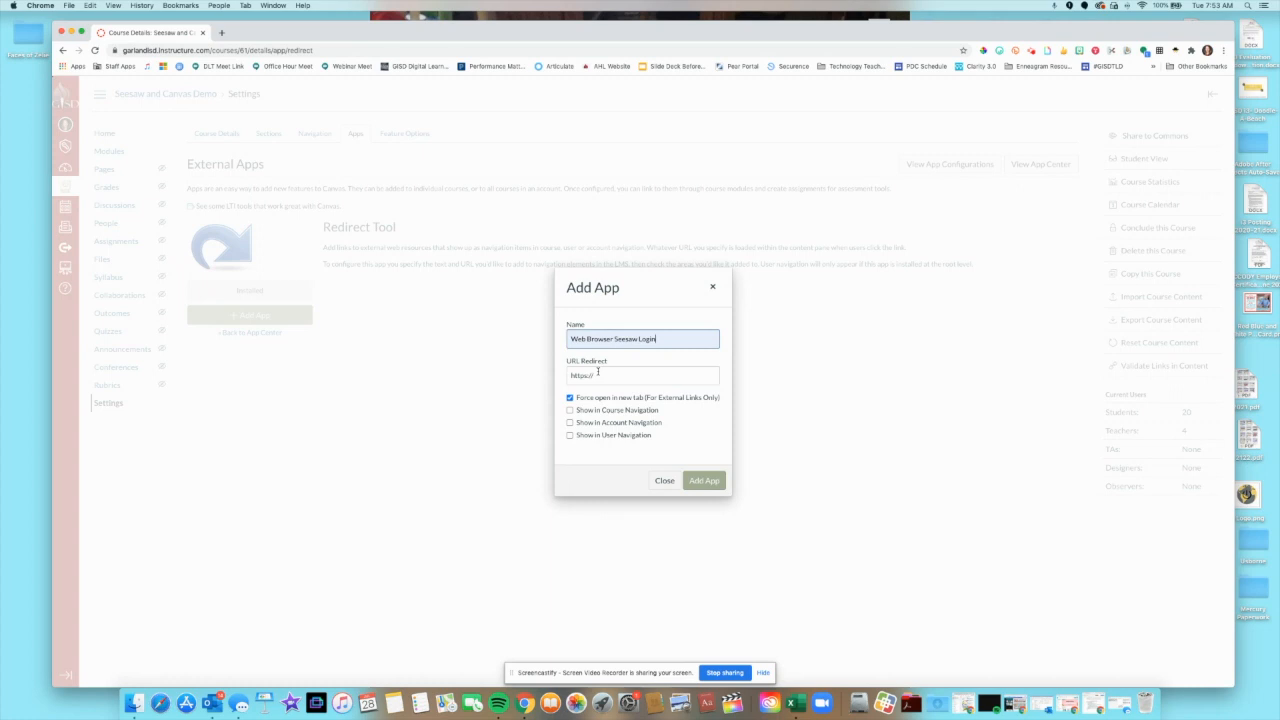
{"action": "type", "text": "https://app.seesaw.me/#/login"}
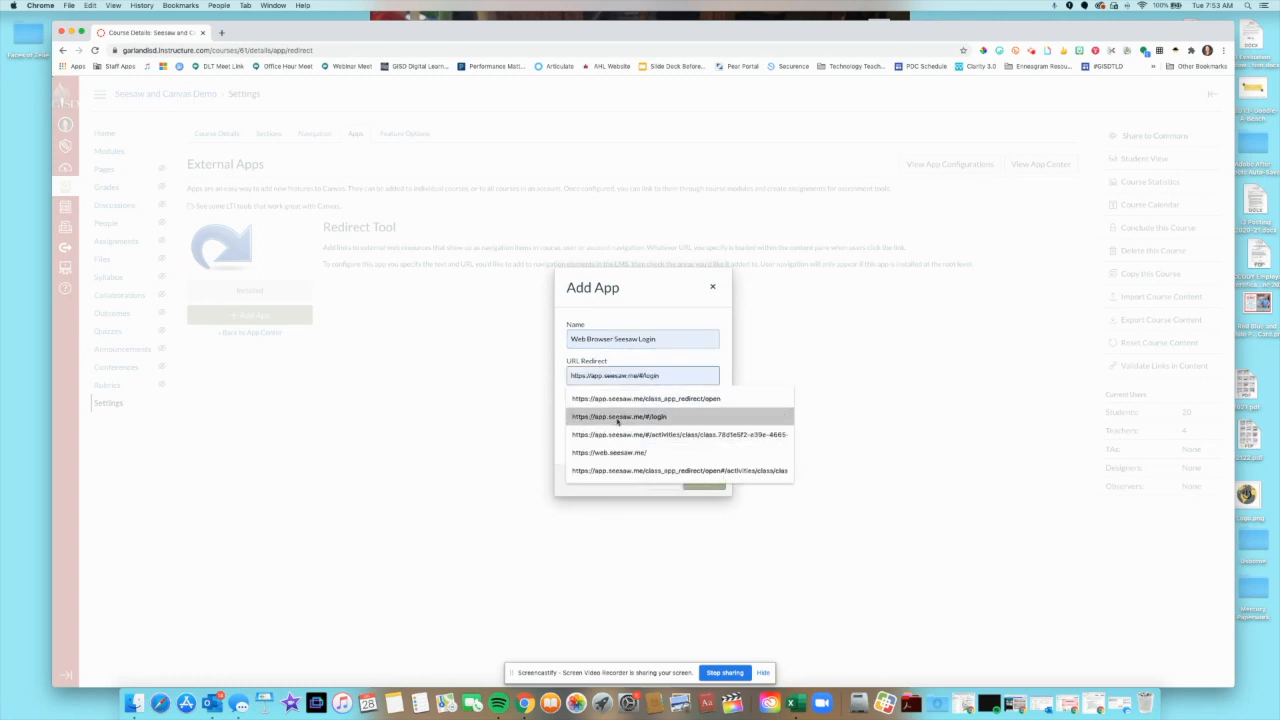
{"action": "left_click", "coordinate": [618, 416]}
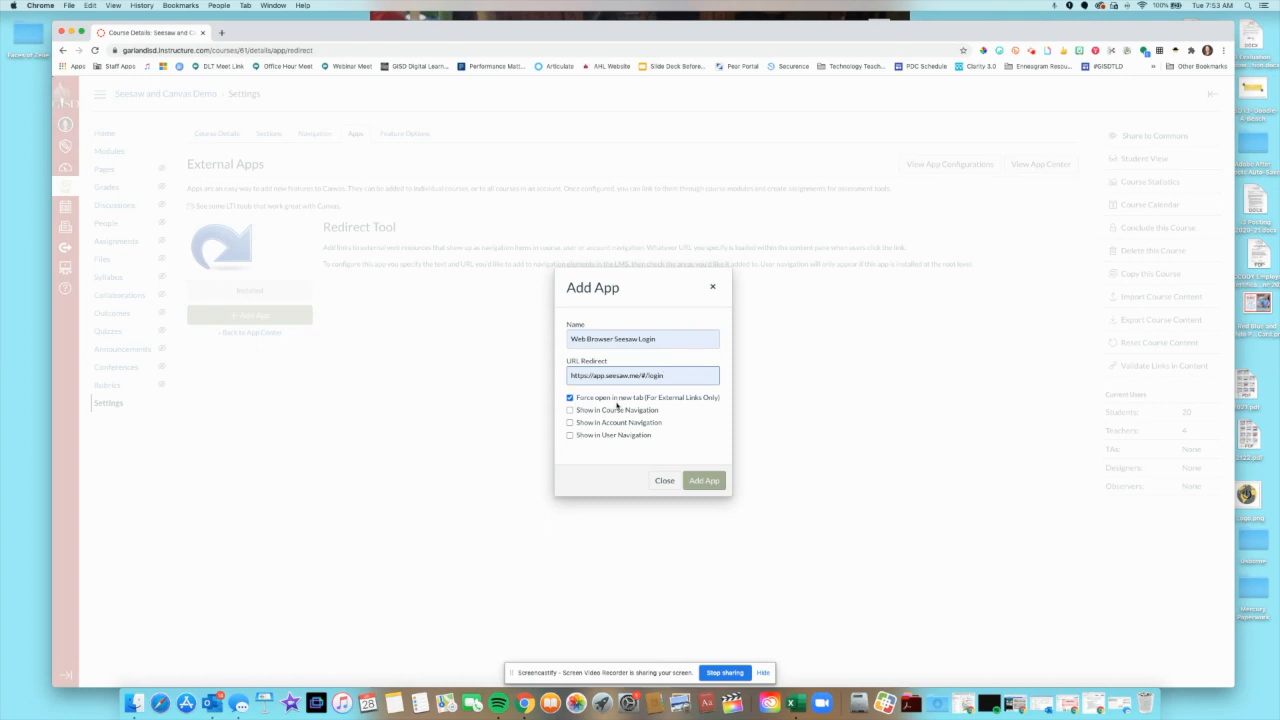
{"action": "left_click", "coordinate": [570, 410]}
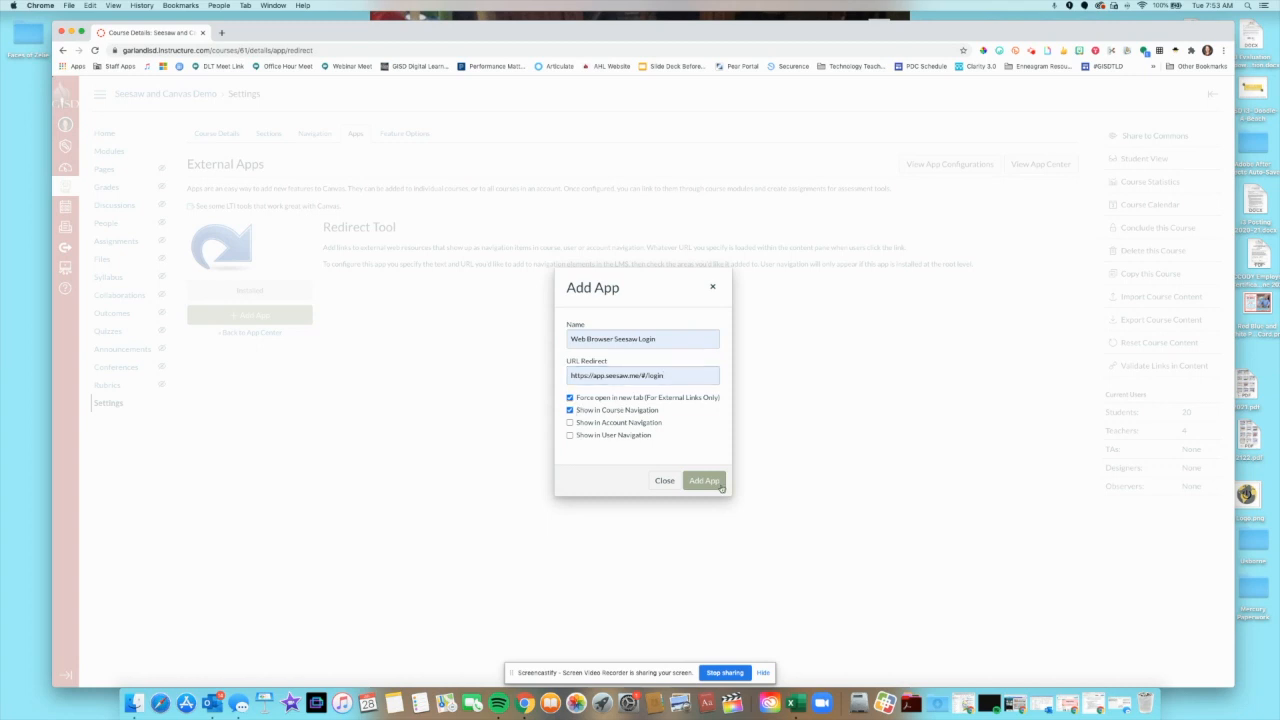
{"action": "left_click", "coordinate": [704, 481]}
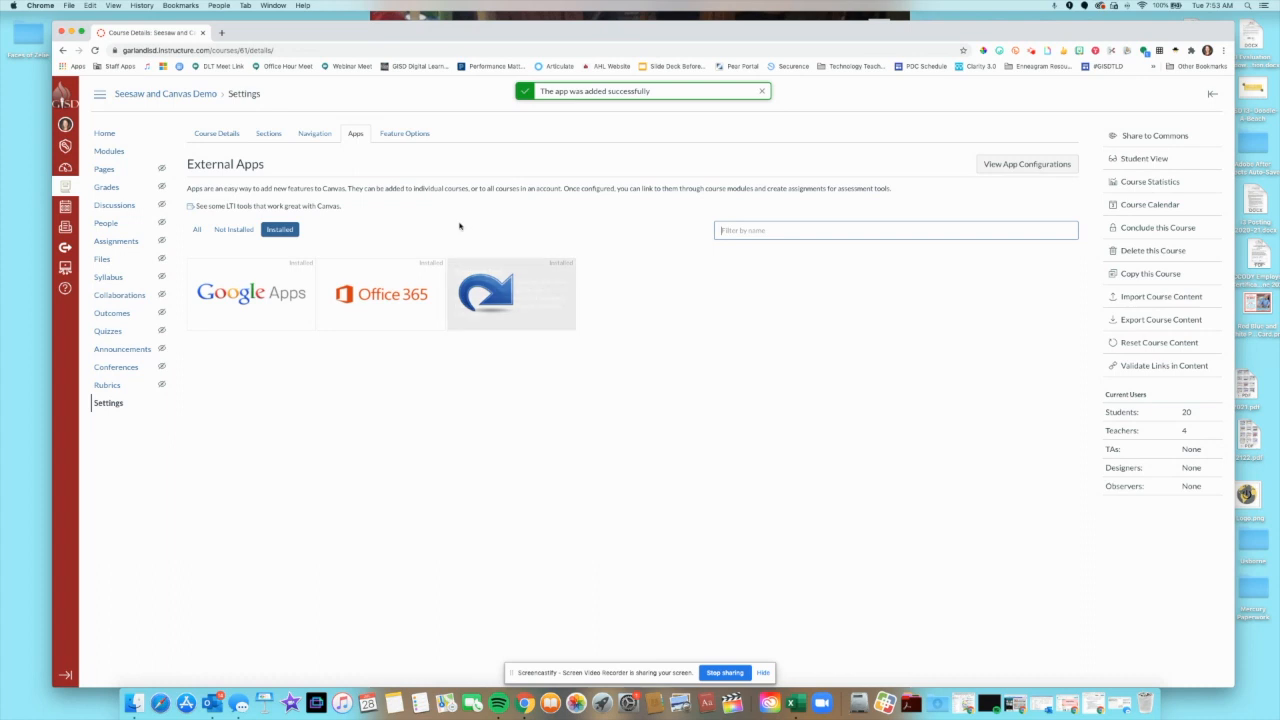
Step: Save the course Navigation settings and return to the course Home page
{"action": "left_click", "coordinate": [314, 133]}
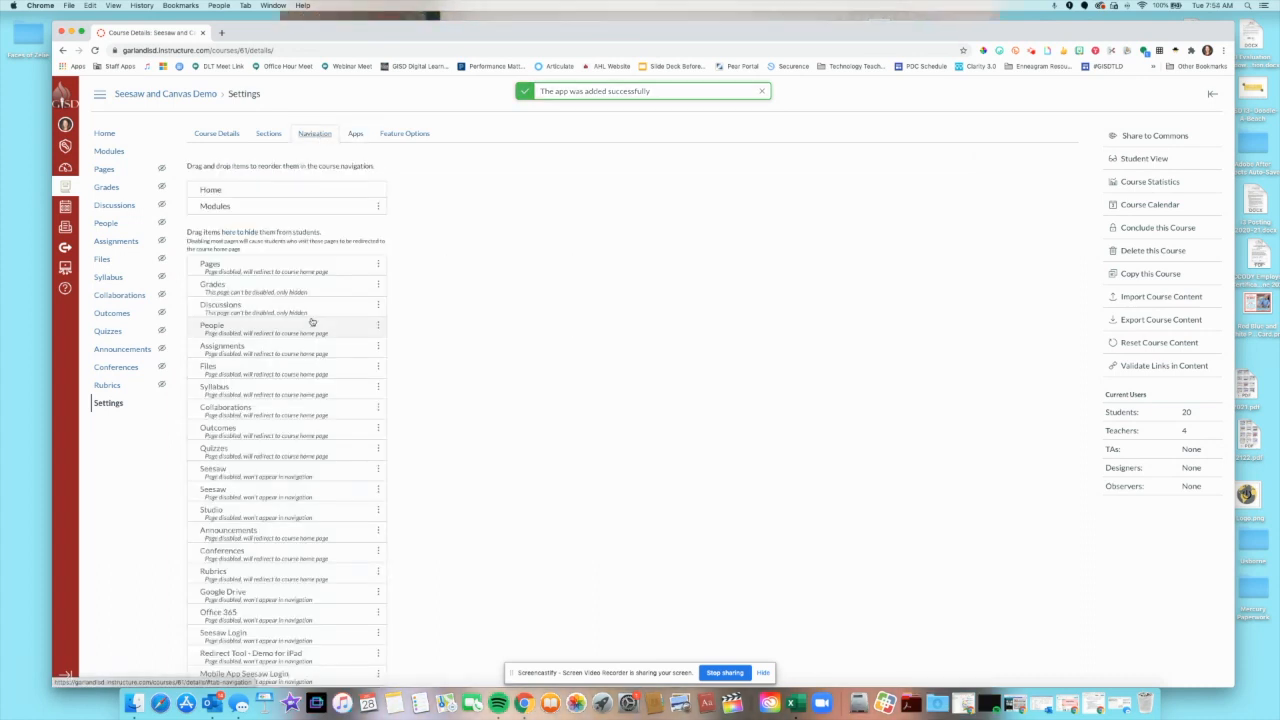
{"action": "scroll", "scroll_direction": "down", "scroll_amount": 3}
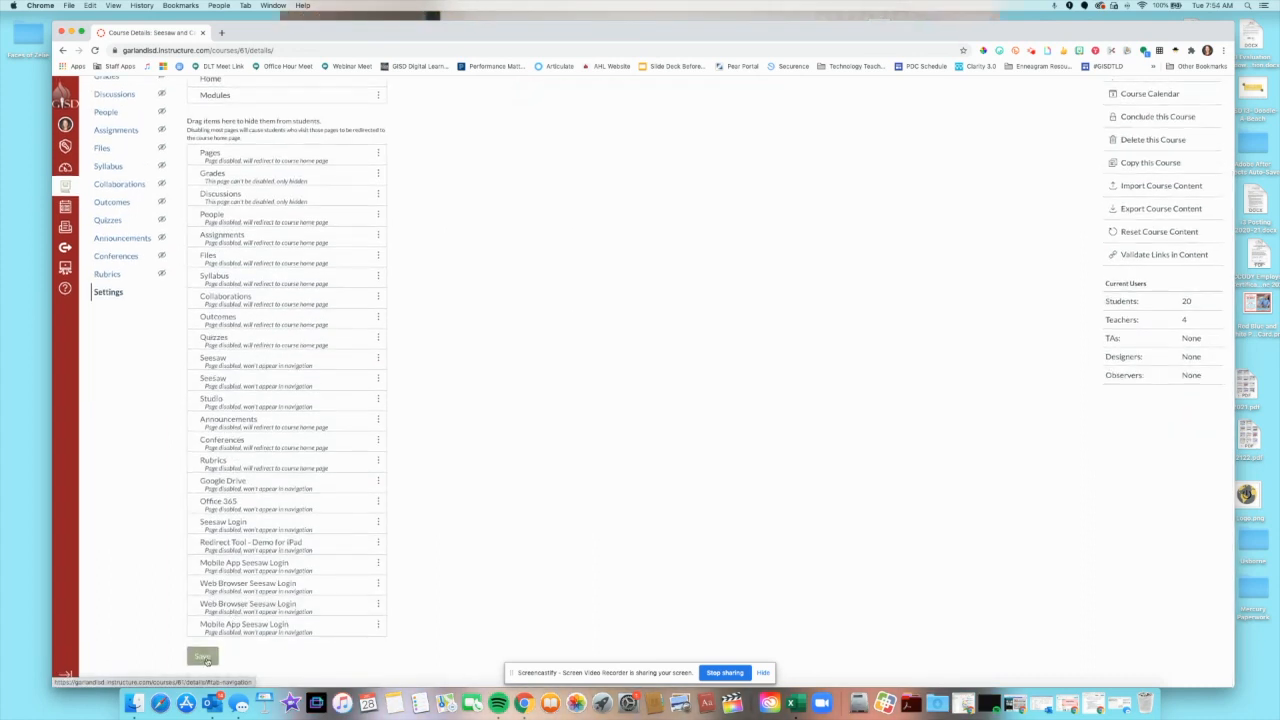
{"action": "left_click", "coordinate": [201, 657]}
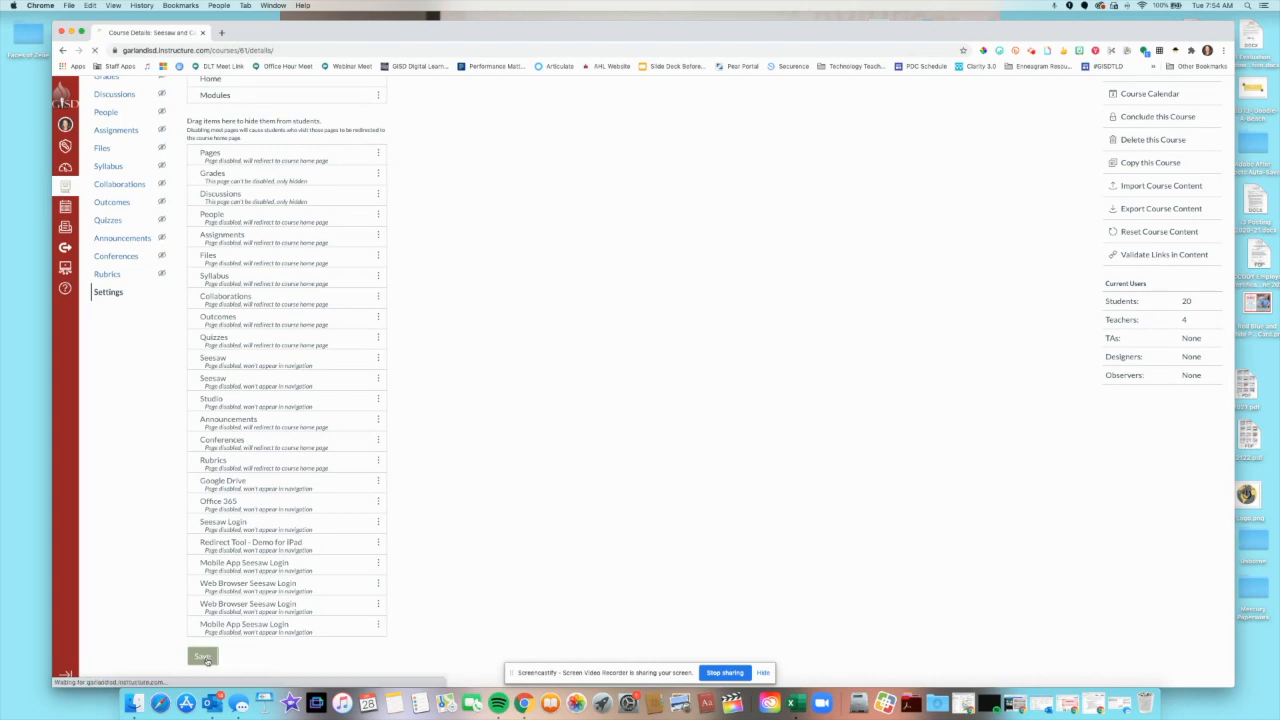
{"action": "left_click", "coordinate": [202, 656]}
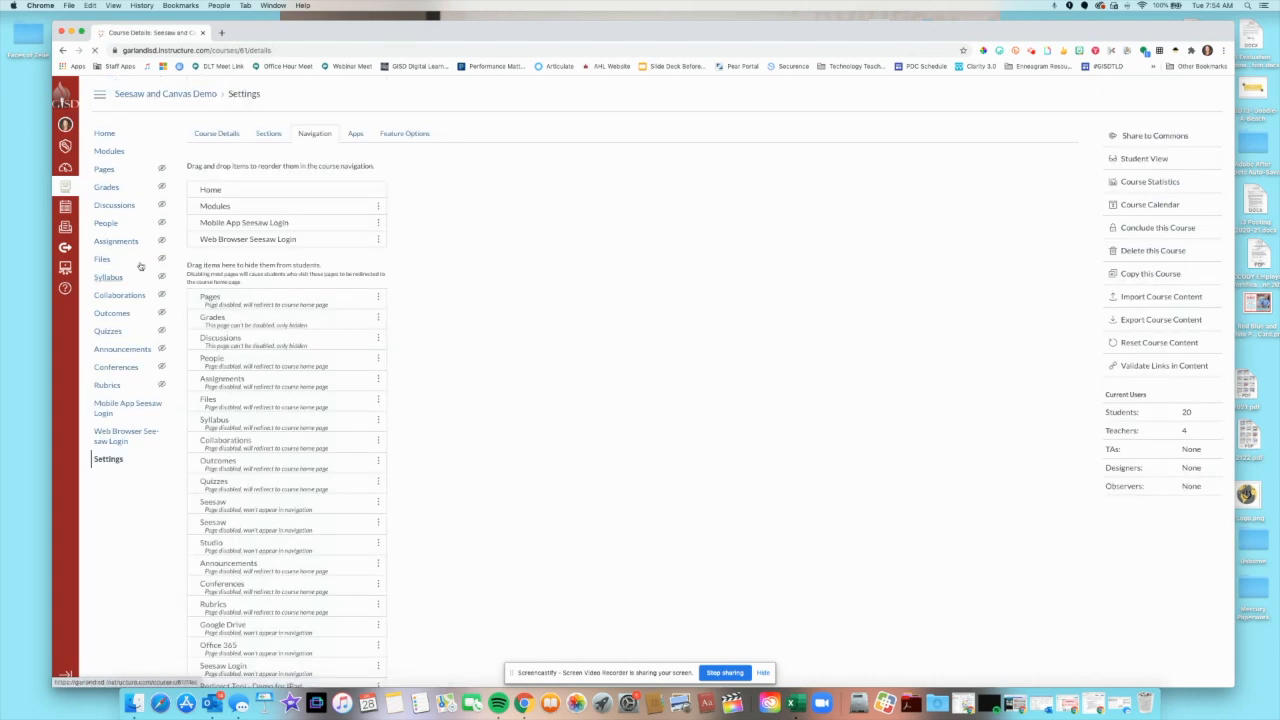
{"action": "left_click", "coordinate": [104, 133]}
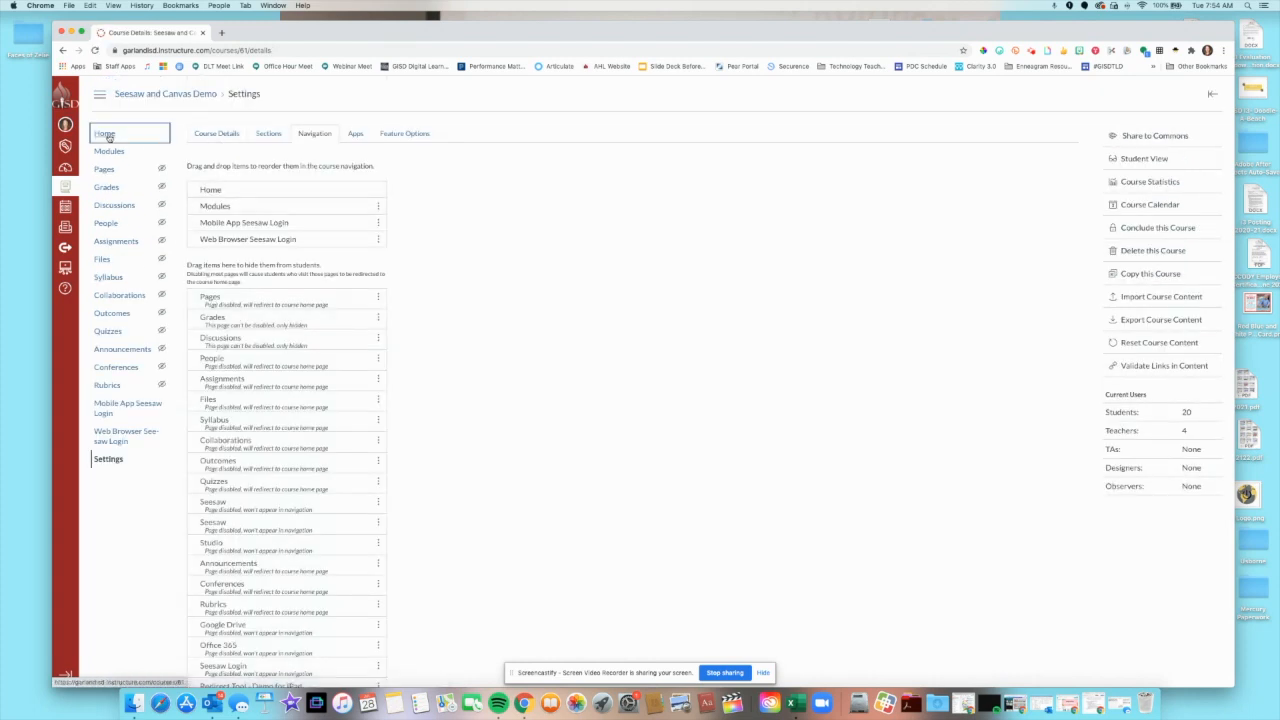
{"action": "left_click", "coordinate": [108, 277]}
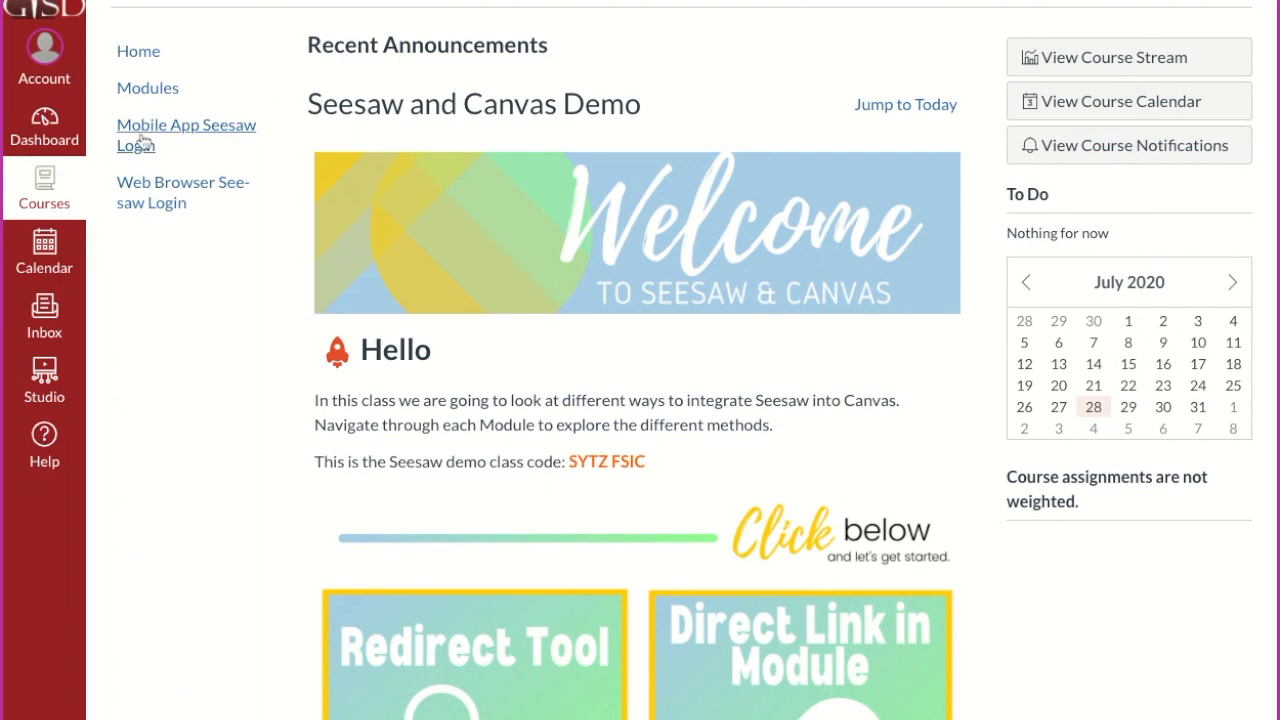
{"action": "mouse_move", "coordinate": [138, 51]}
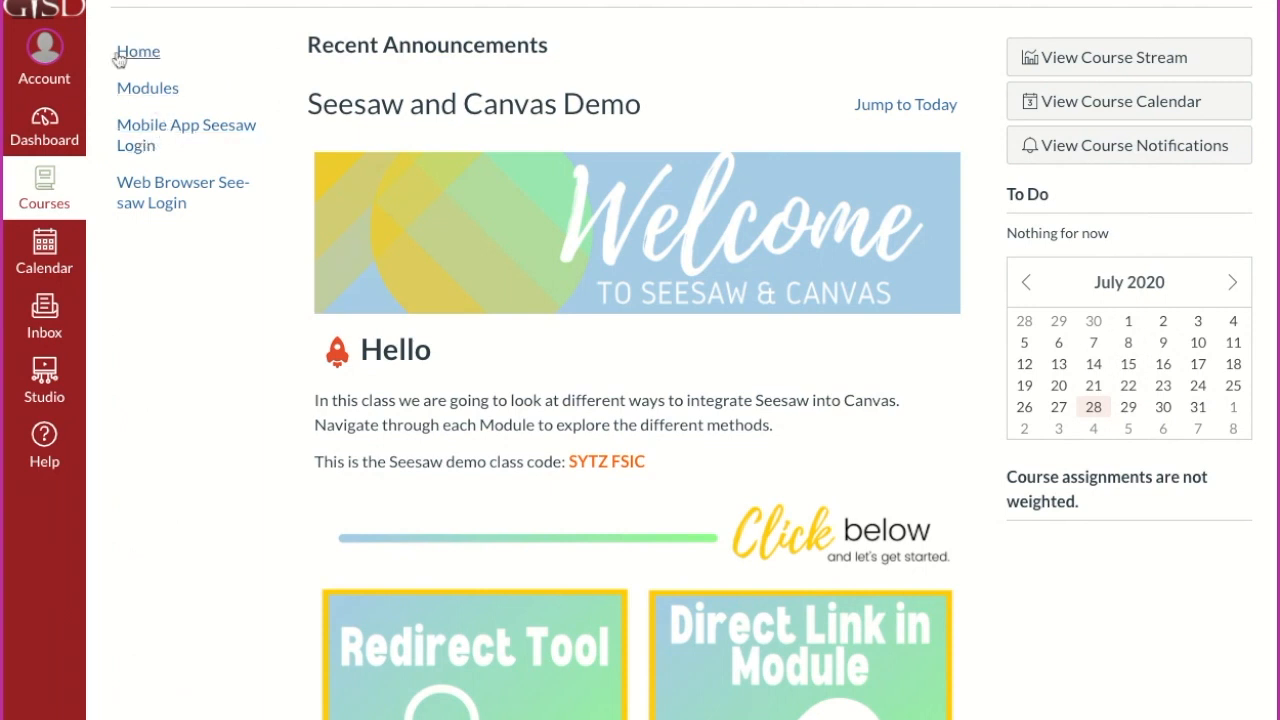
{"action": "mouse_move", "coordinate": [186, 135]}
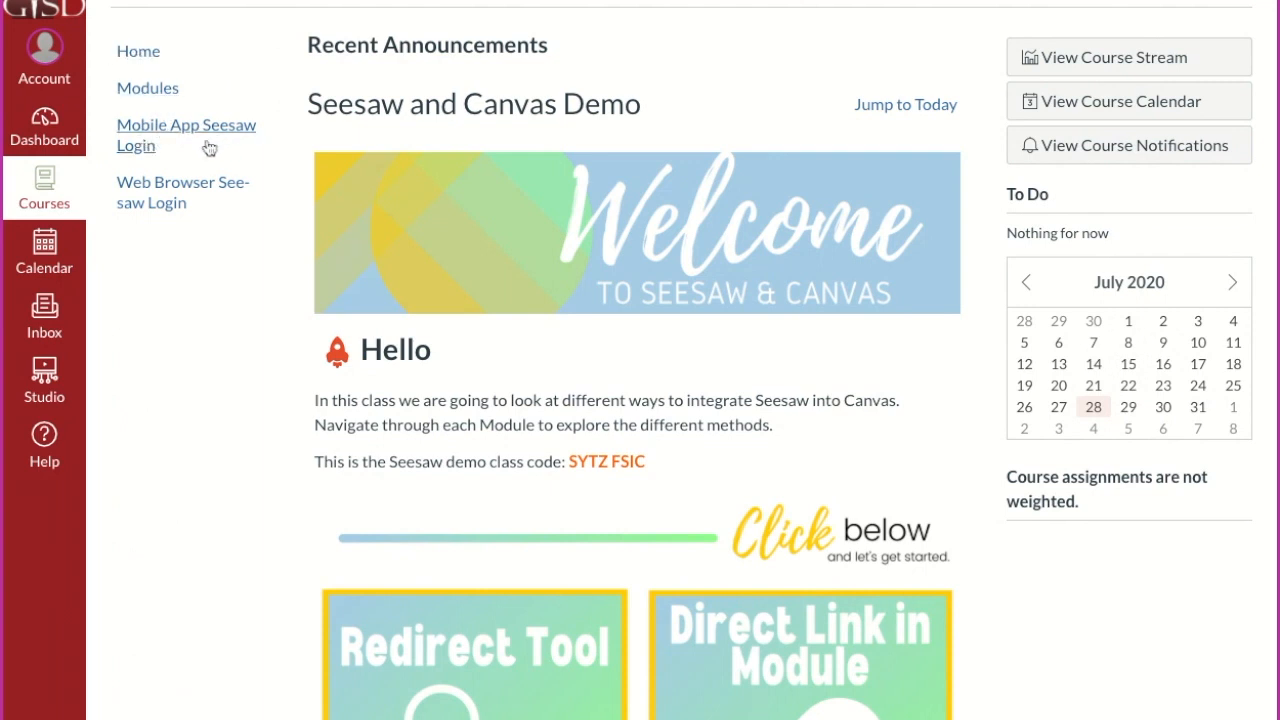
{"action": "mouse_move", "coordinate": [183, 192]}
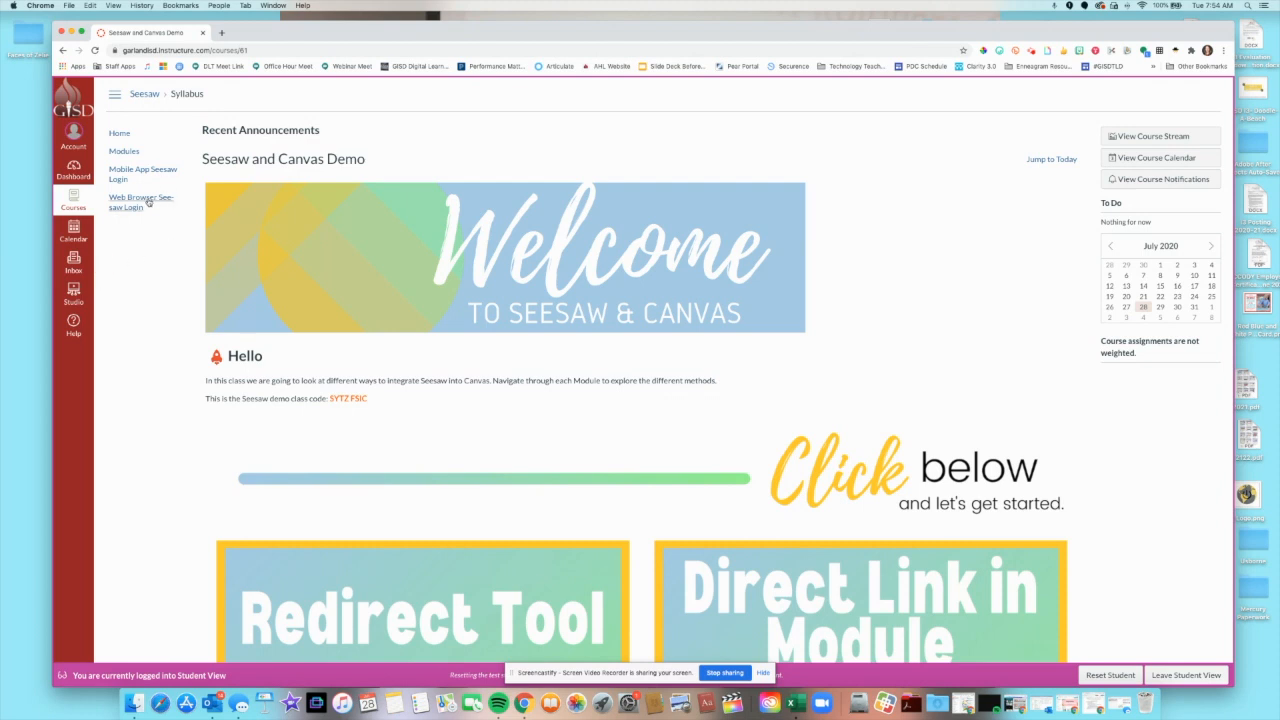
Step: In Student View, launch Web Browser Seesaw Login in a new tab
{"action": "left_click", "coordinate": [140, 202]}
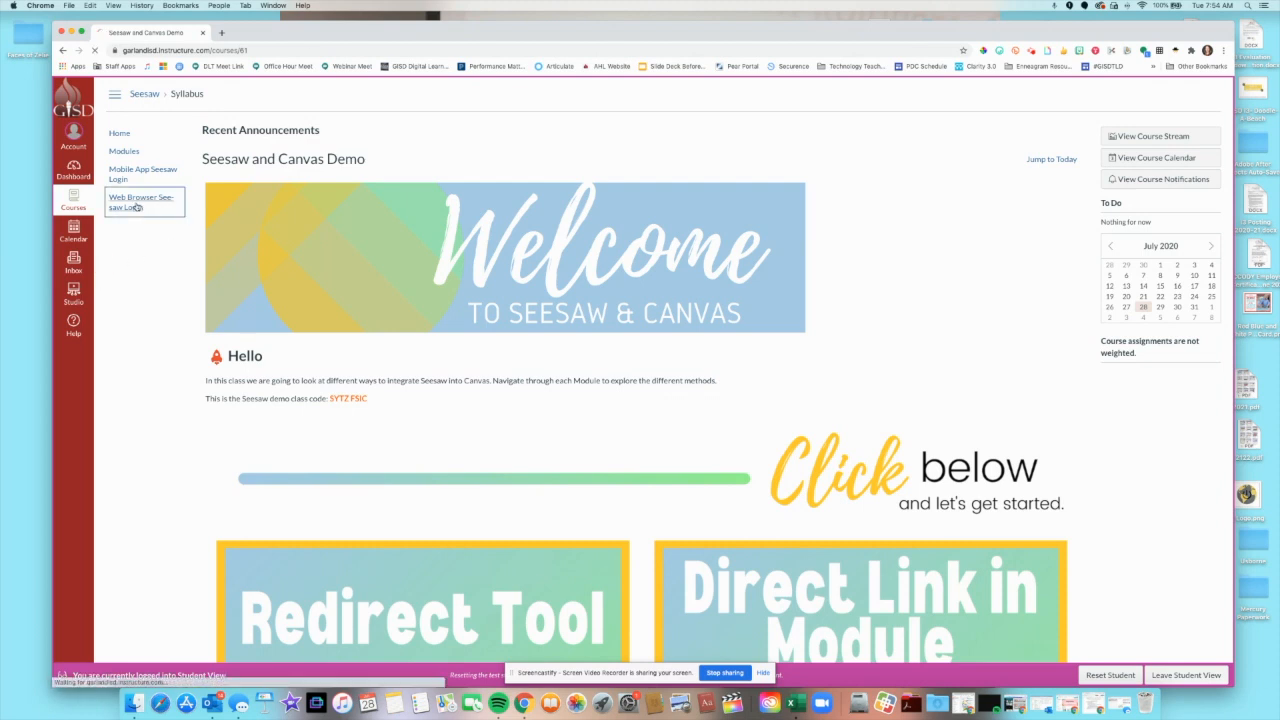
{"action": "left_click", "coordinate": [141, 202]}
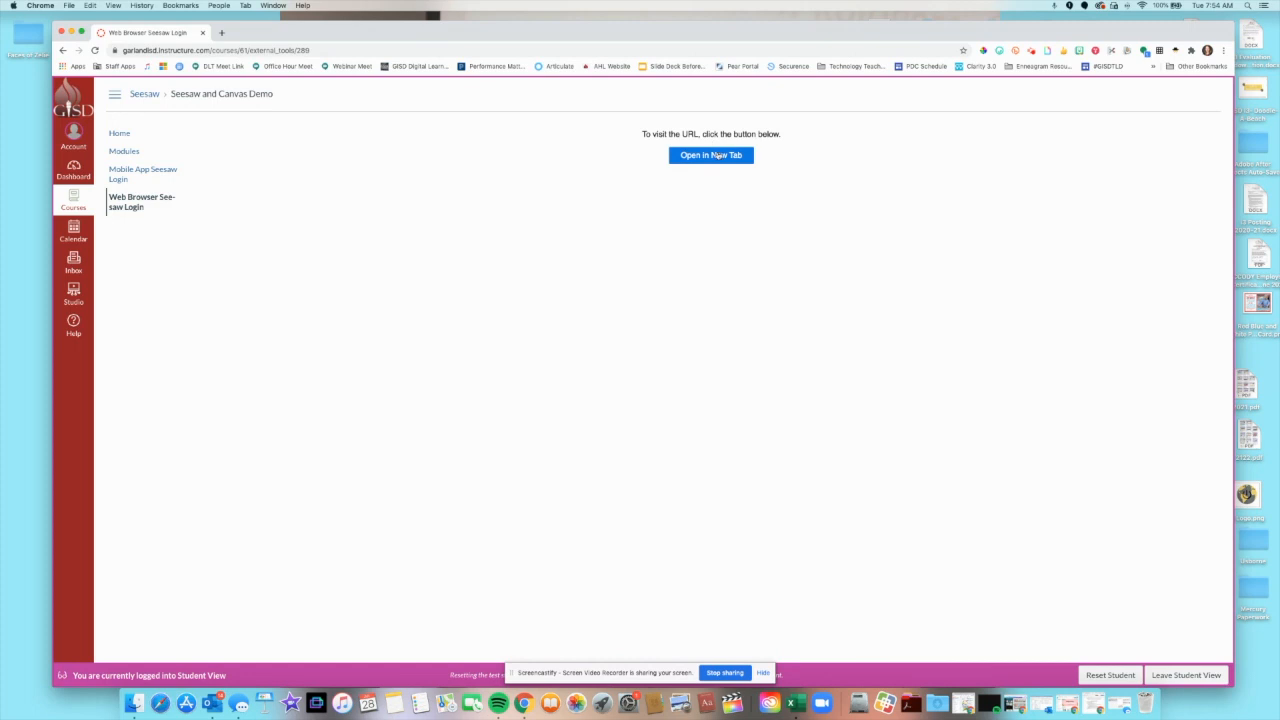
{"action": "left_click", "coordinate": [711, 155]}
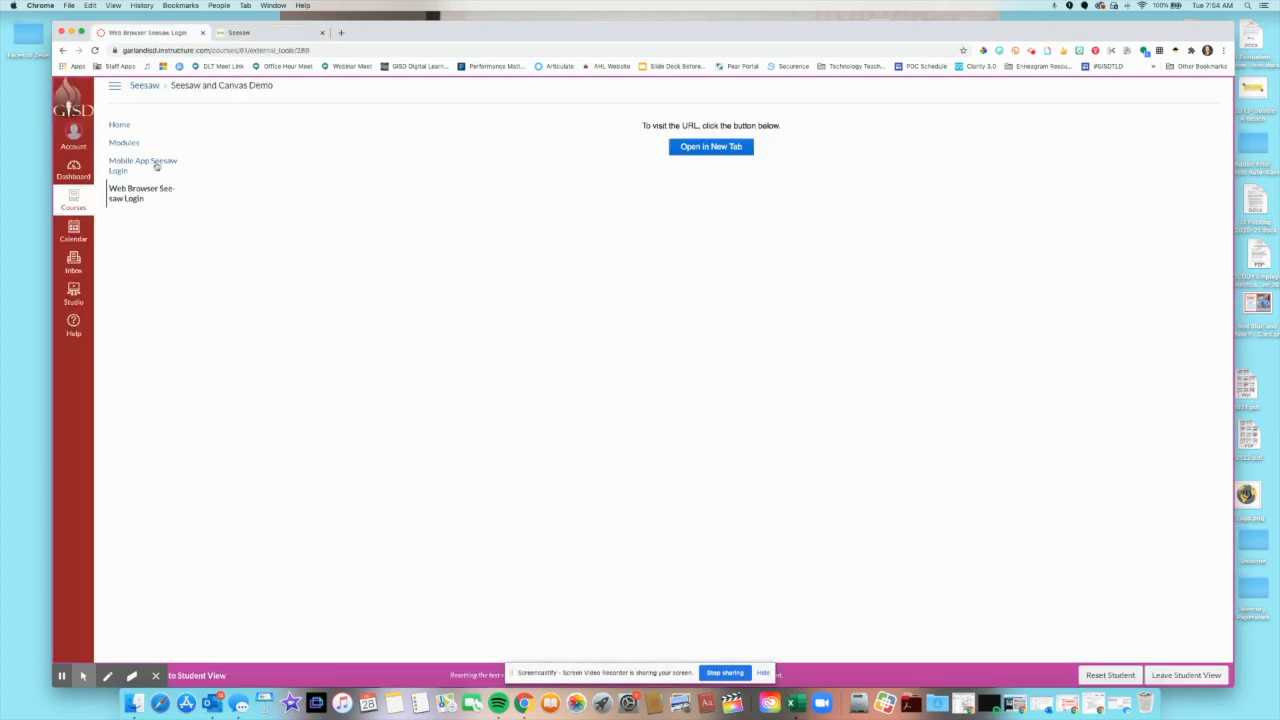
{"action": "mouse_move", "coordinate": [142, 165]}
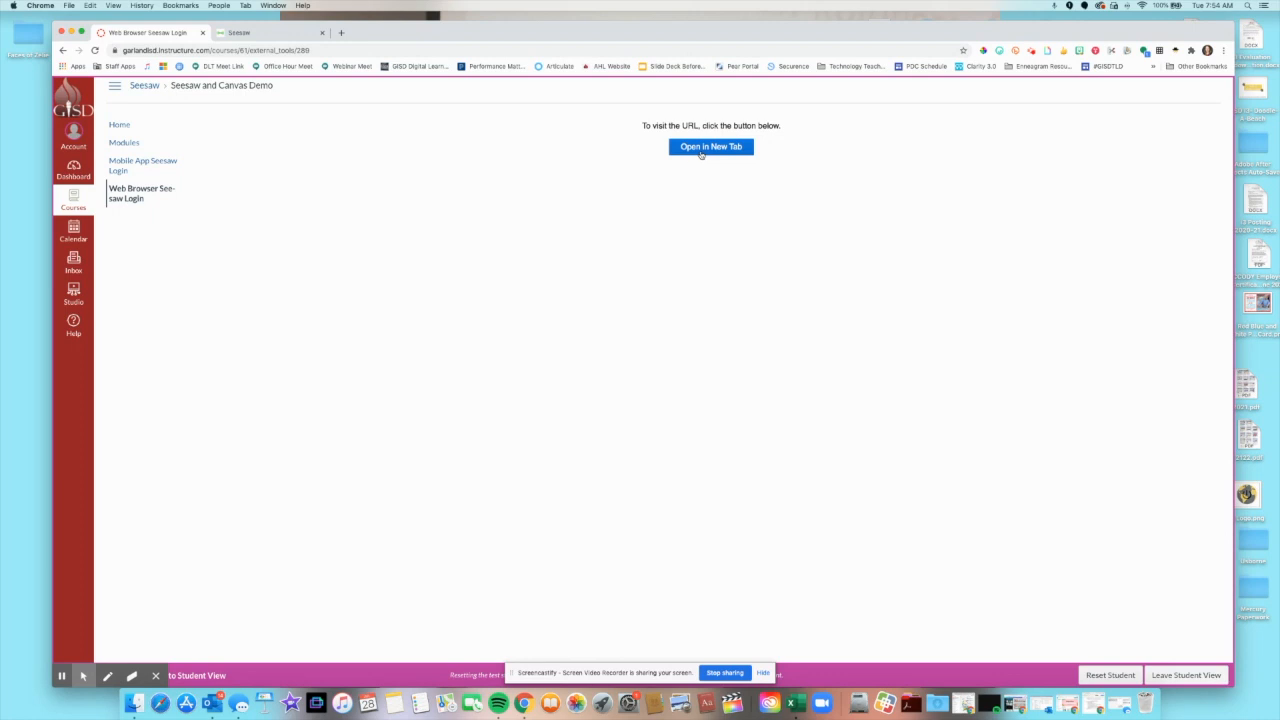
{"action": "mouse_move", "coordinate": [571, 293]}
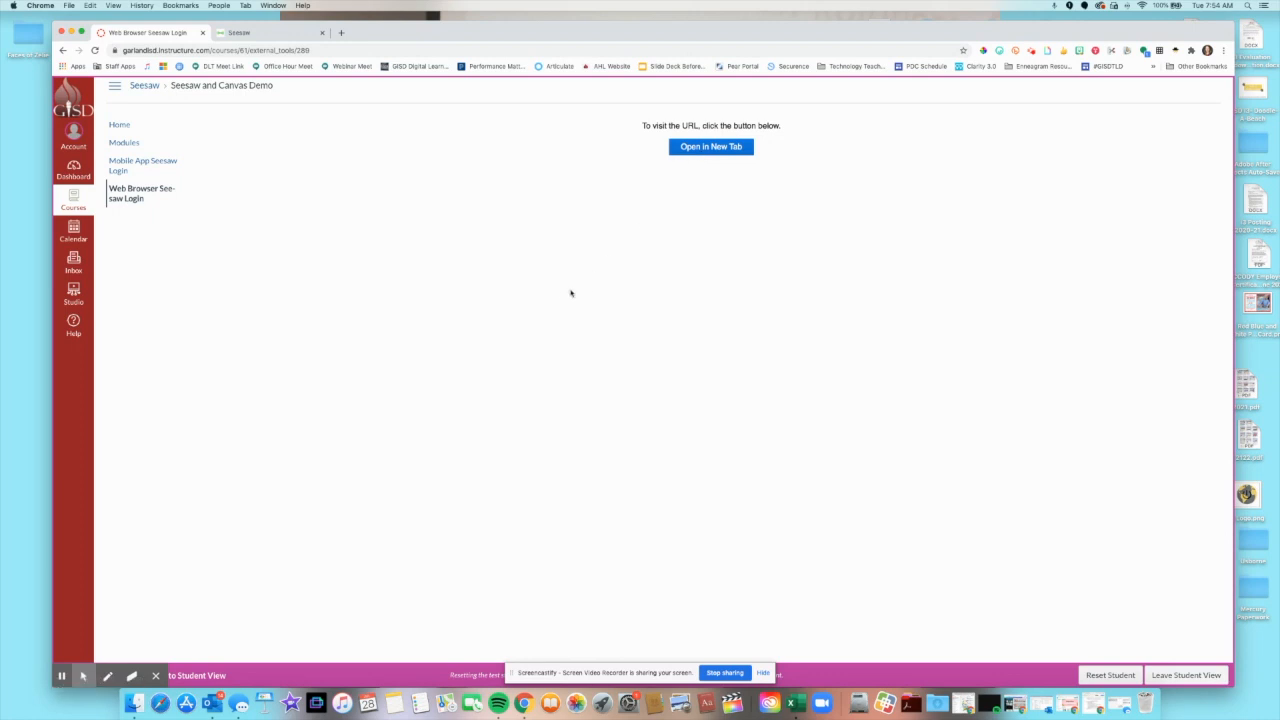